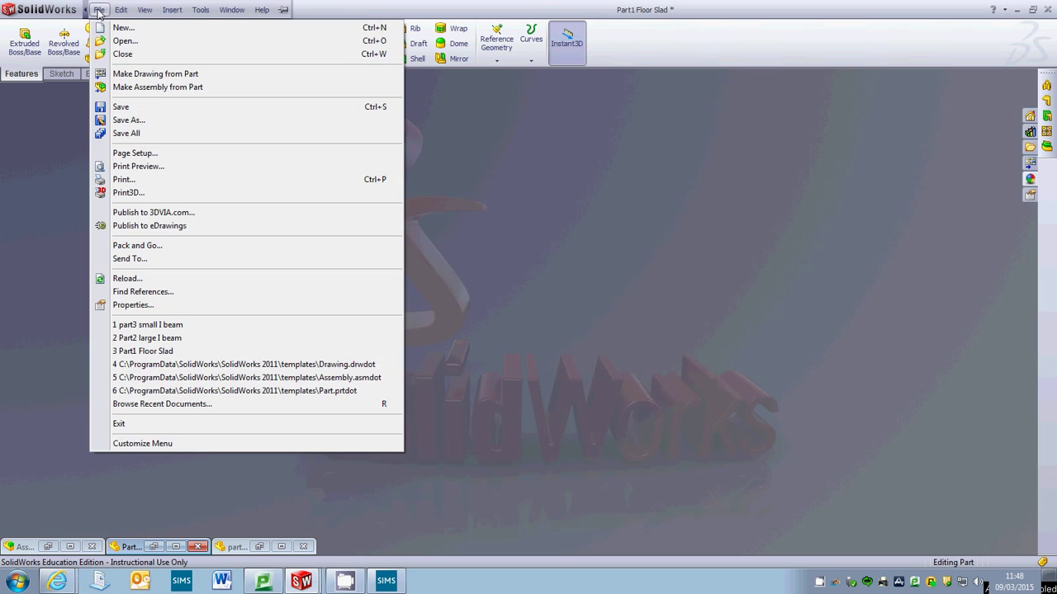
Create a new assembly and place Part1 Floor Slad as its first component
left_click(99, 9)
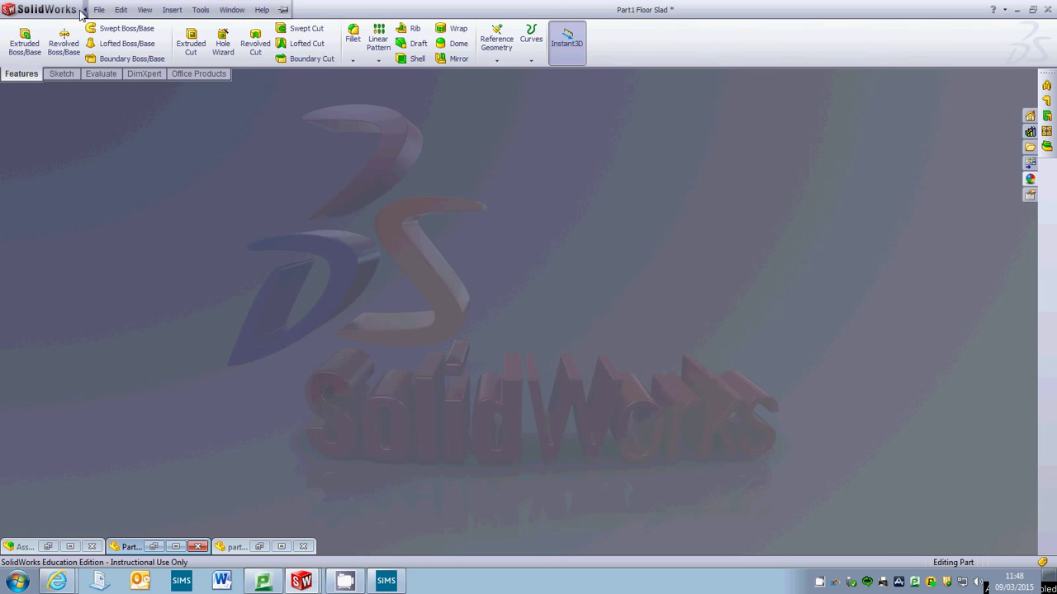
left_click(103, 9)
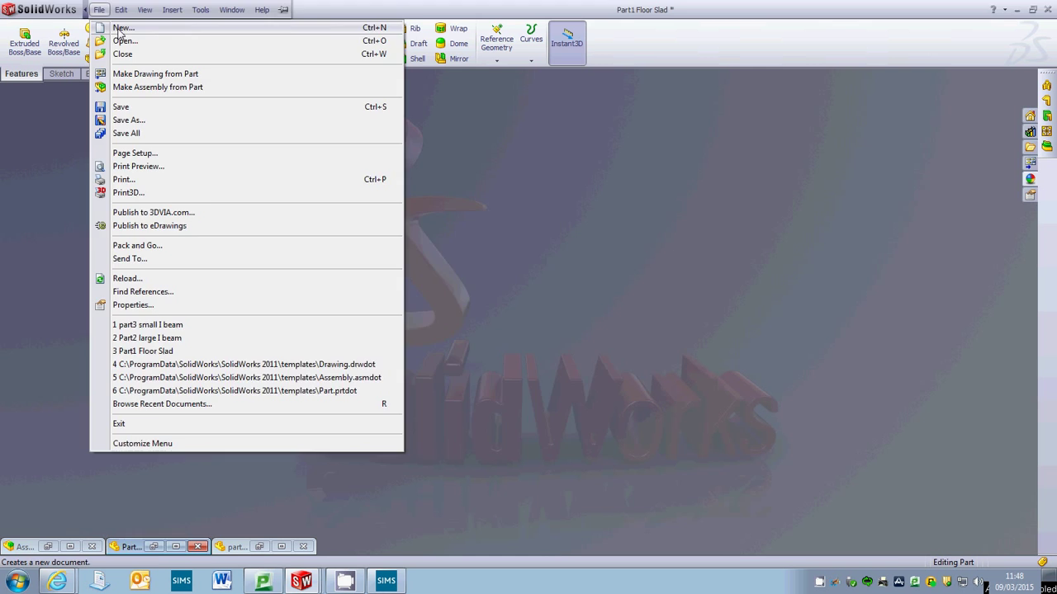
left_click(132, 31)
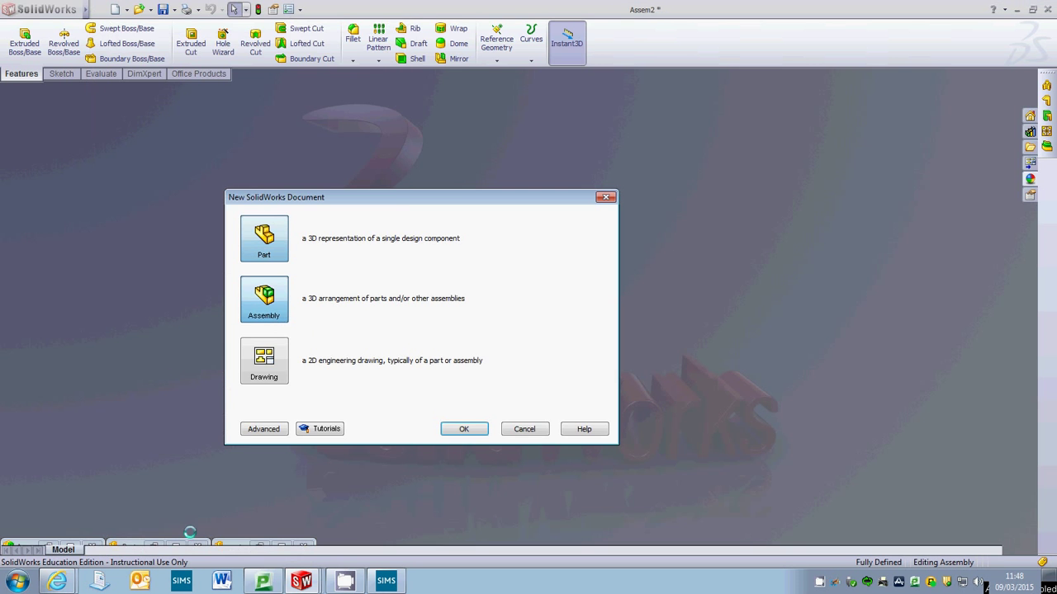
left_click(464, 429)
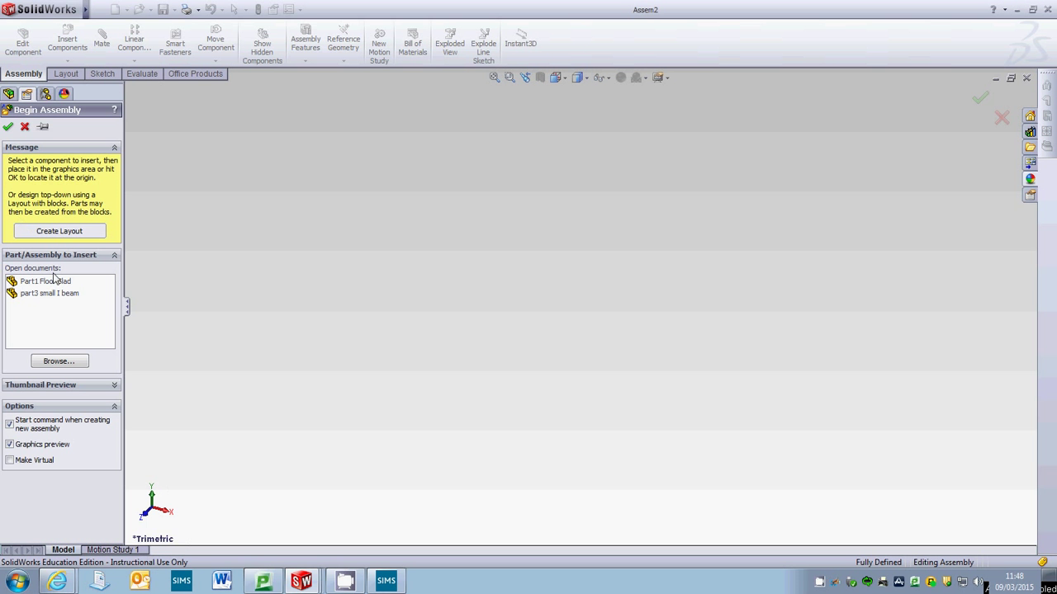
left_click(46, 282)
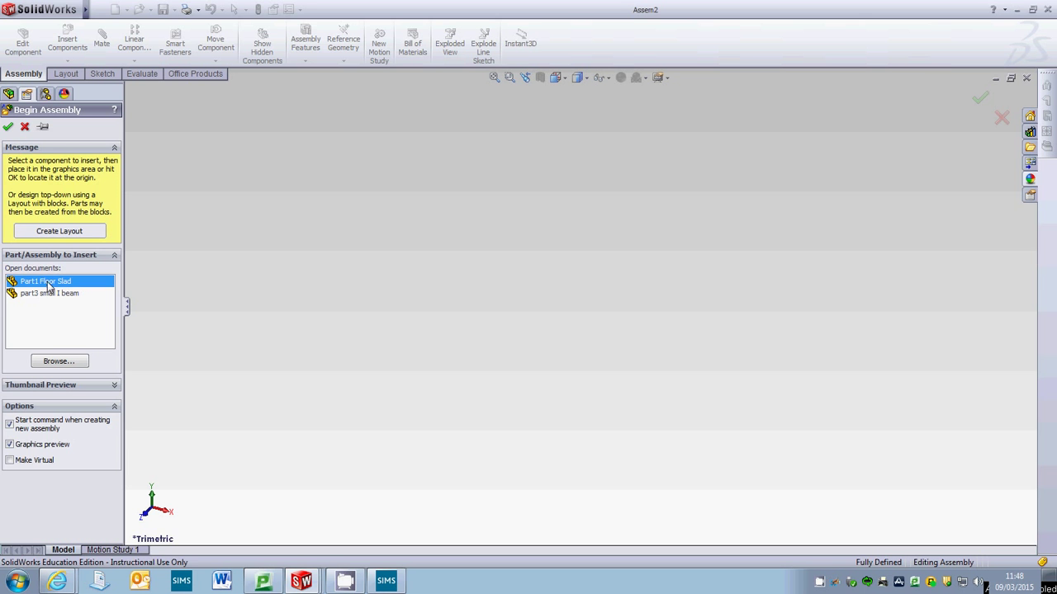
left_click(606, 320)
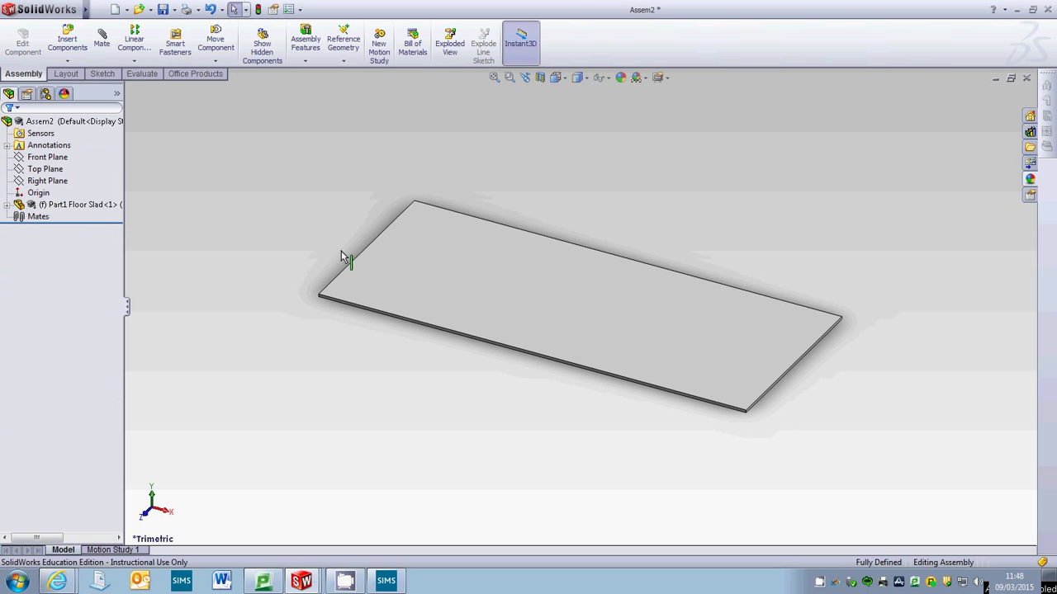
Browse for the Part2 large I beam file through Insert Components to place it
left_click(67, 38)
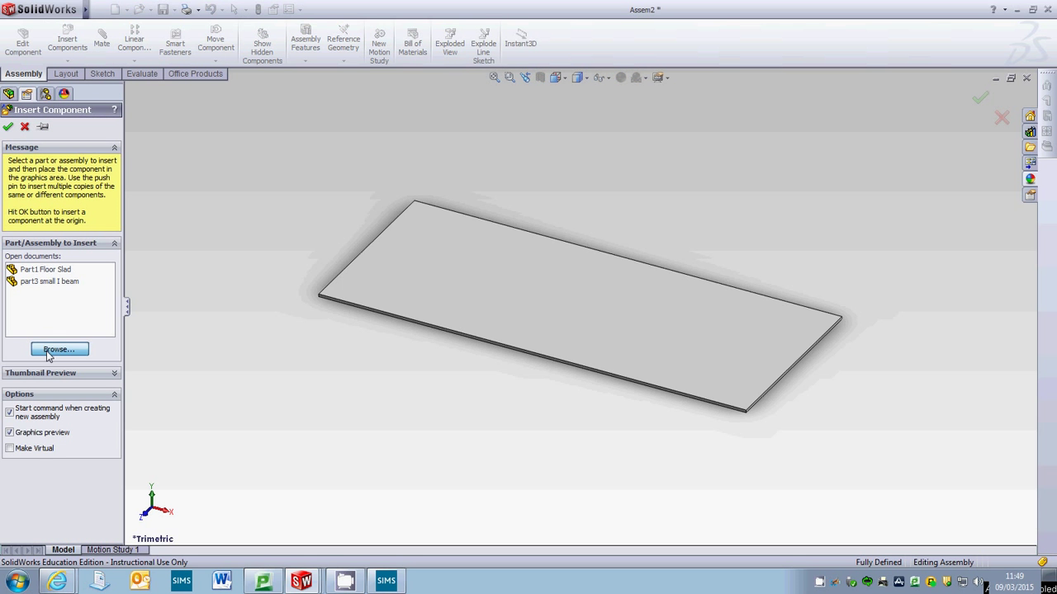
left_click(59, 349)
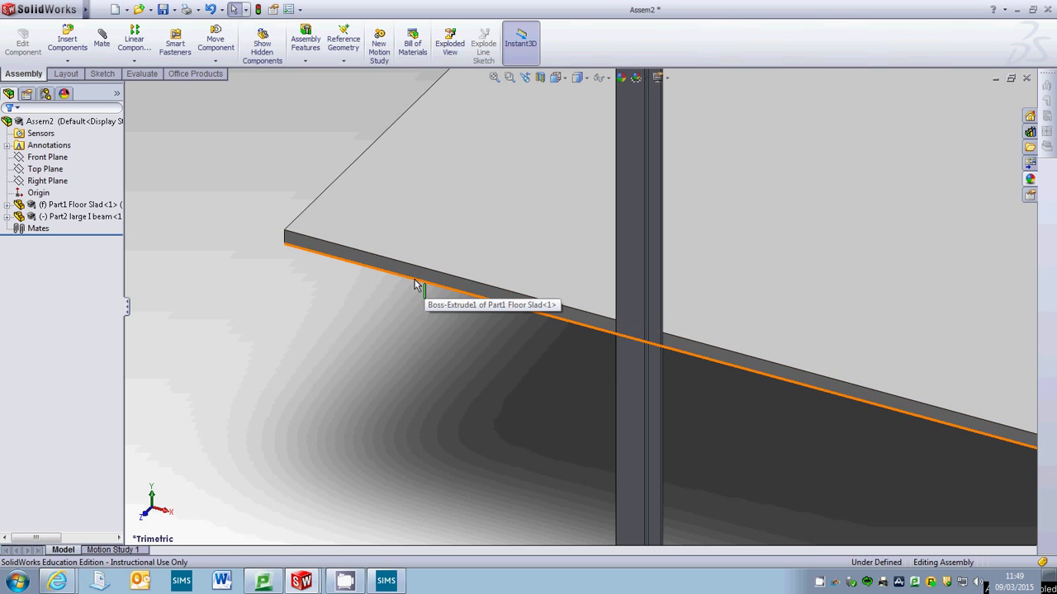
mouse_move(421, 290)
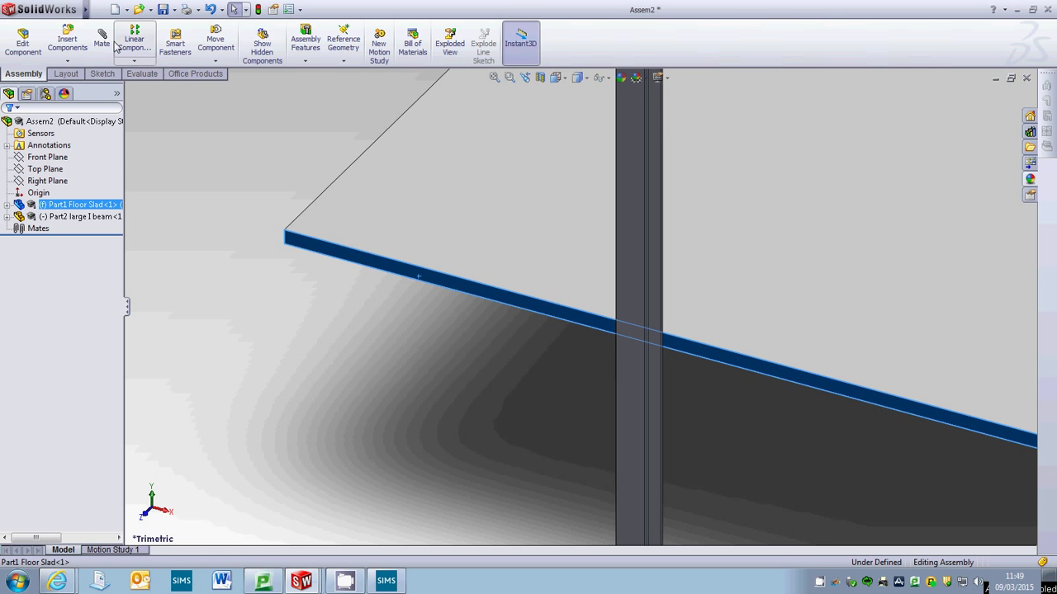
Mate the beam face coincident to the slab edge face, then view from Front
left_click(103, 39)
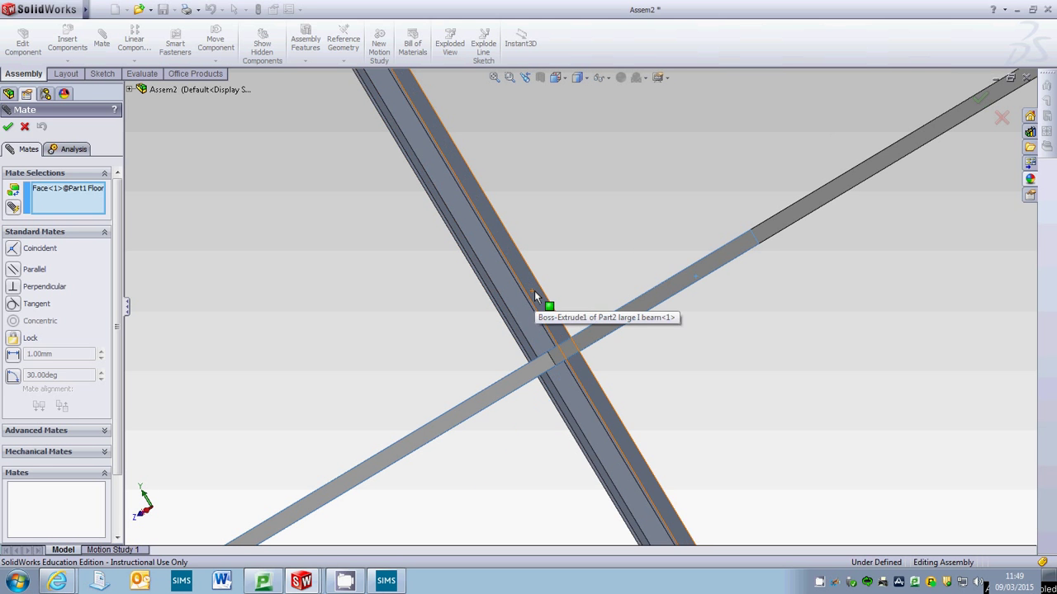
left_click(549, 305)
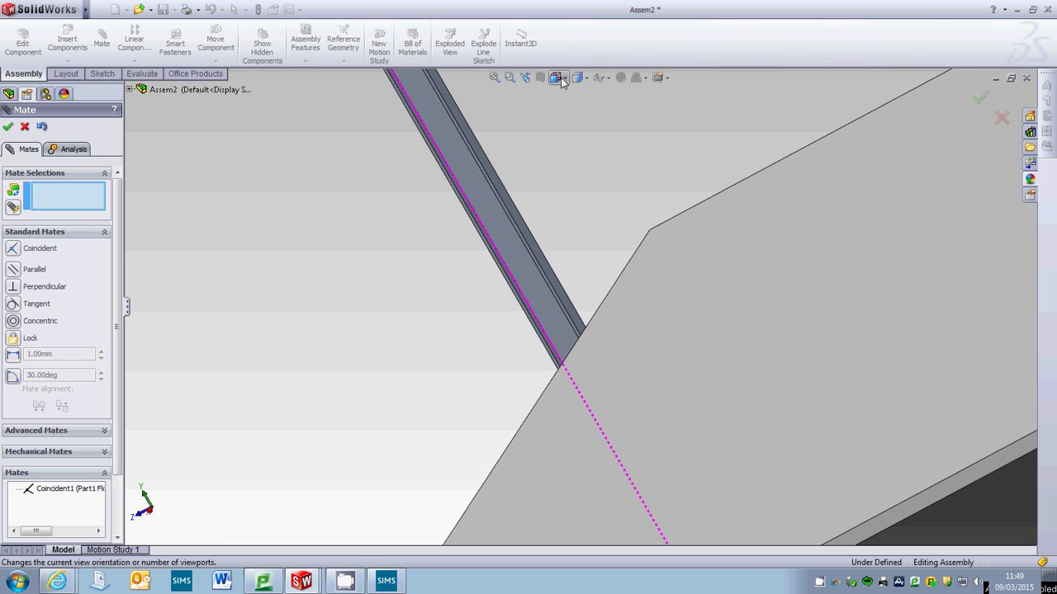
left_click(8, 126)
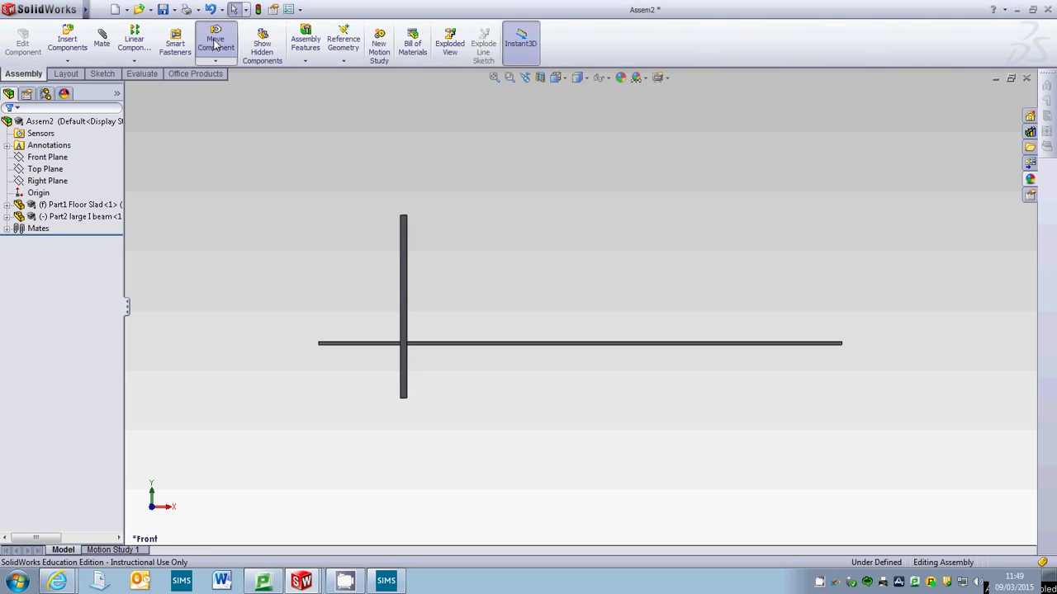
Free-drag the large I beam along the slab toward its left end
left_click(215, 39)
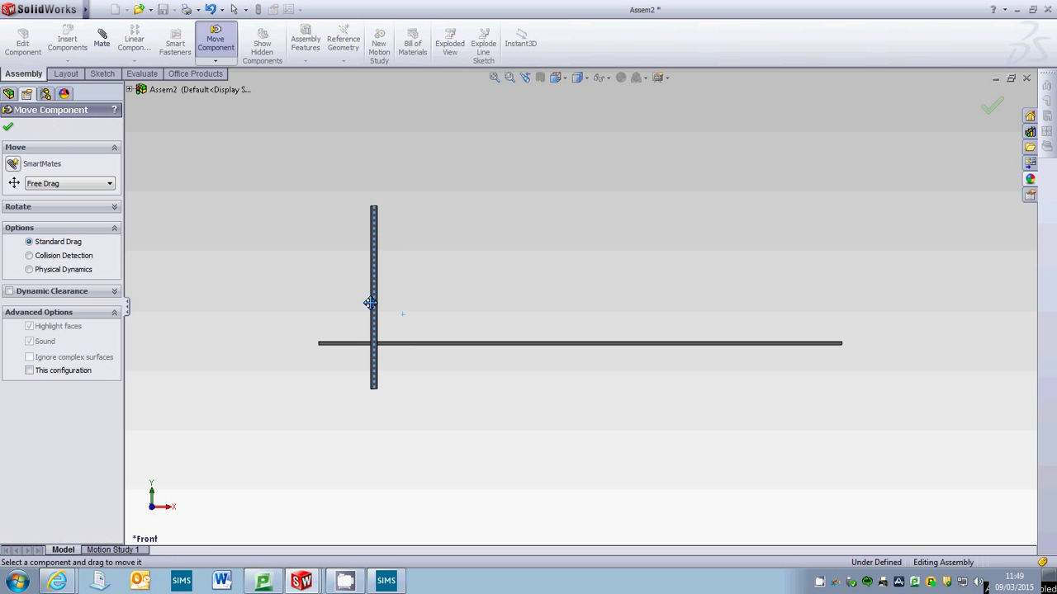
left_click_drag(373, 297, 343, 293)
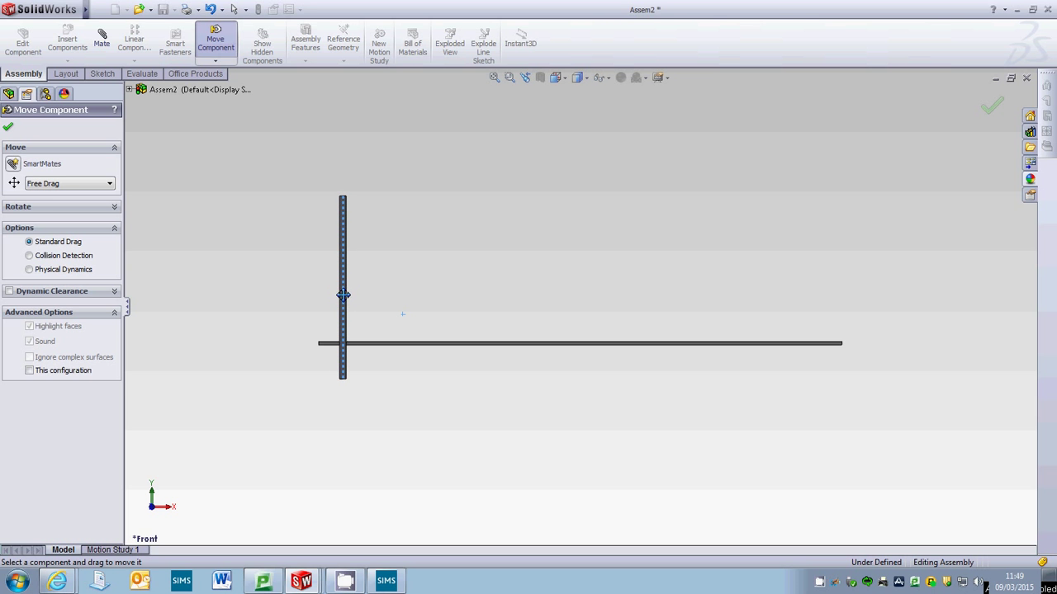
left_click_drag(343, 295, 557, 295)
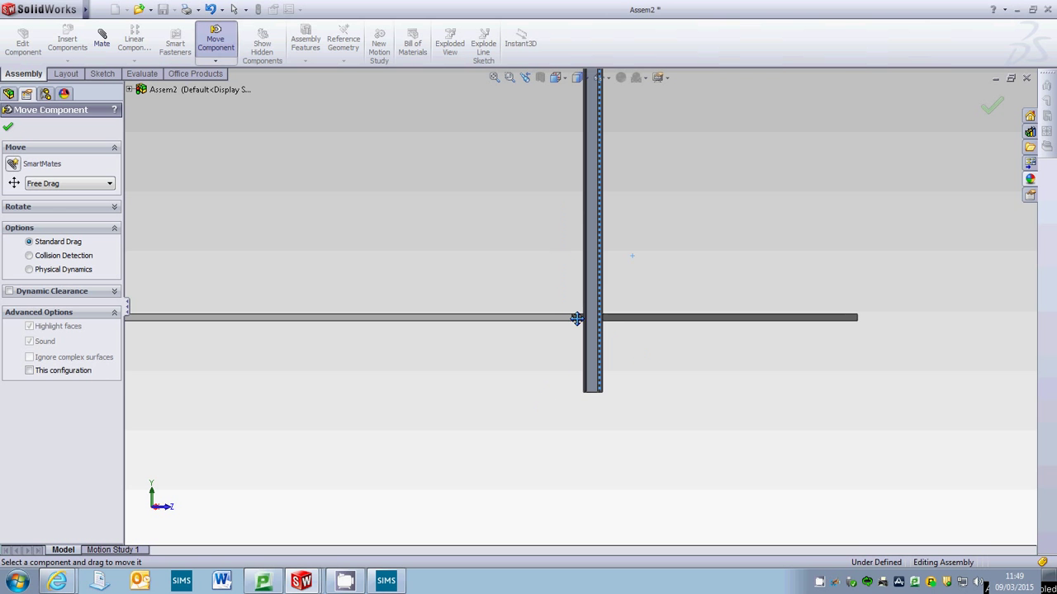
left_click_drag(576, 319, 630, 343)
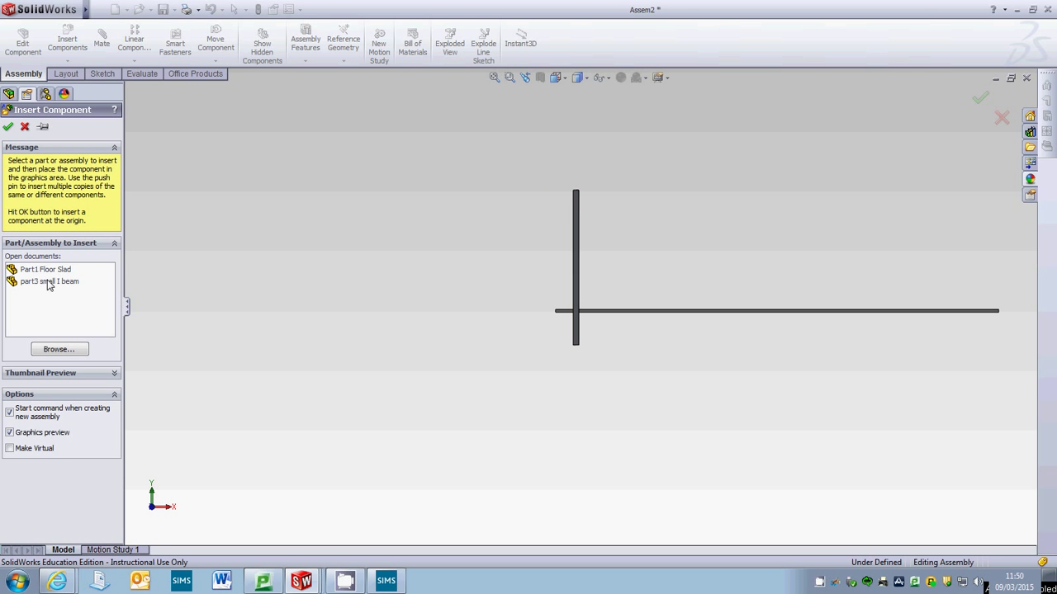
mouse_move(48, 321)
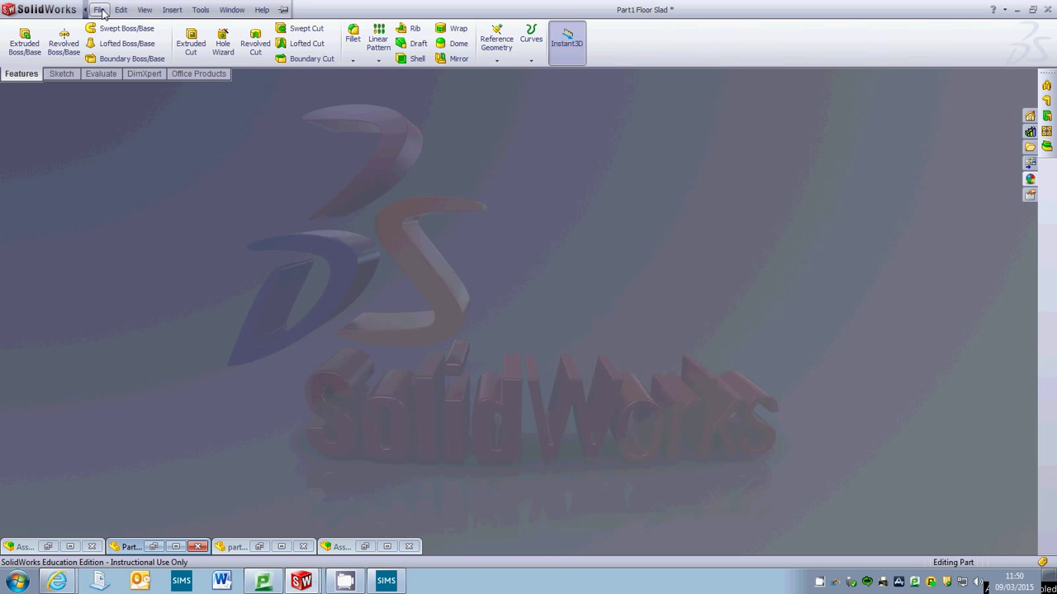
Open the Part2 large I beam part file, then switch back to the assembly window
left_click(103, 11)
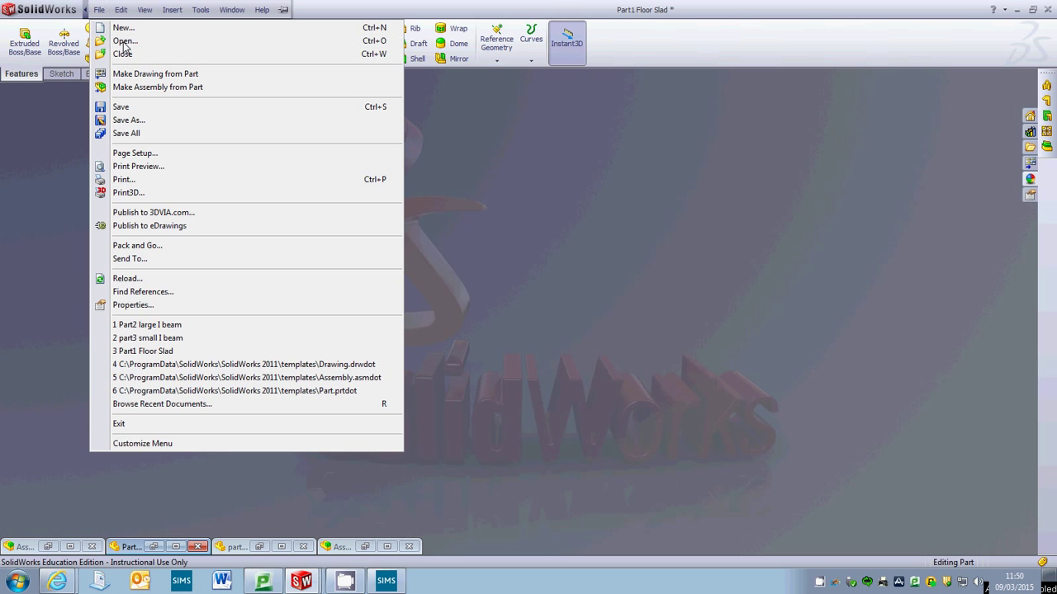
left_click(490, 194)
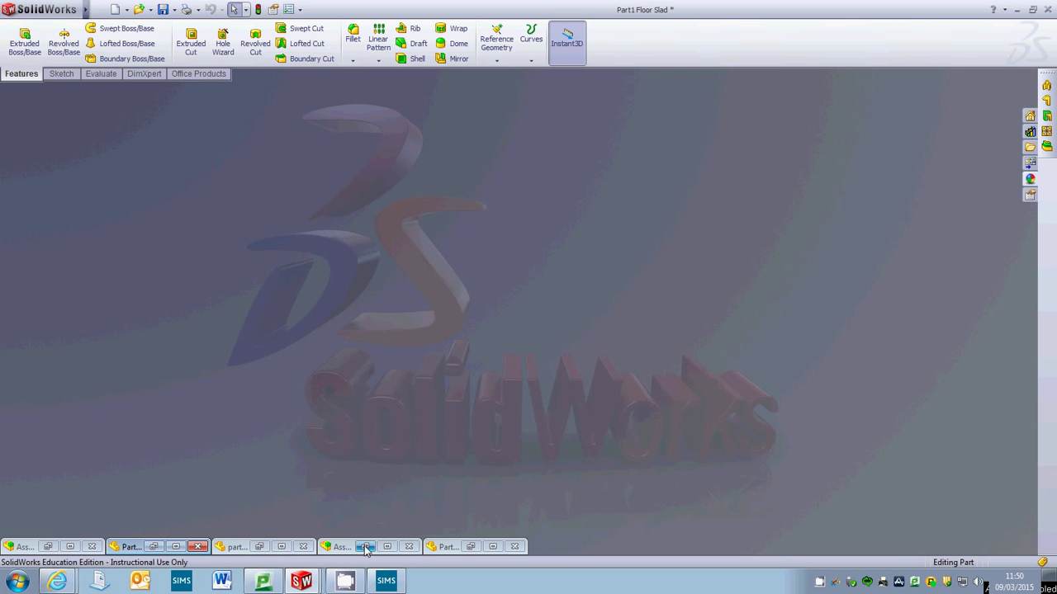
left_click(340, 547)
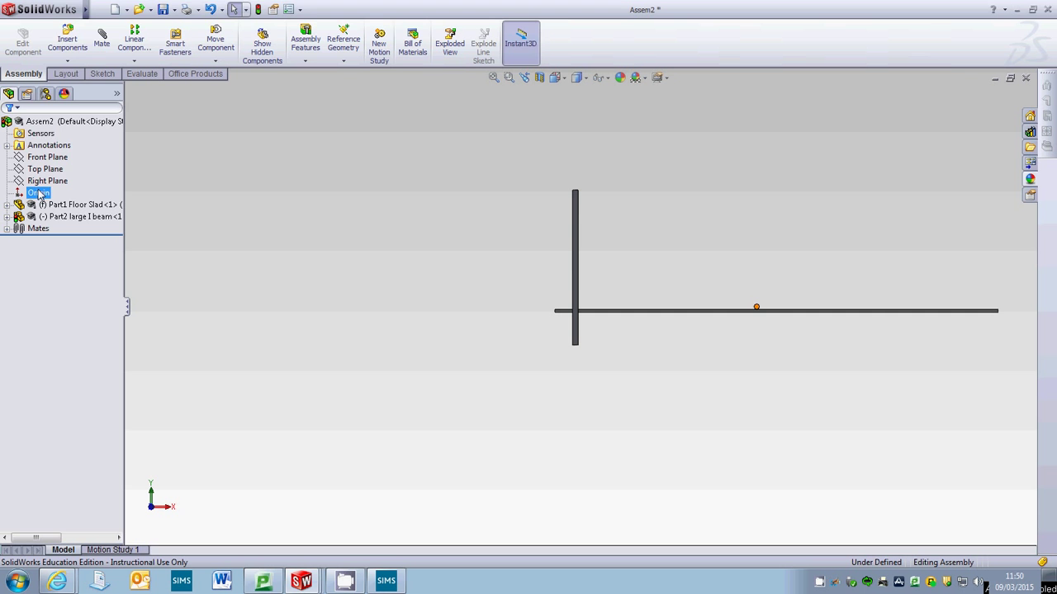
Insert another Part2 large I beam as a second column beside the first
left_click(66, 41)
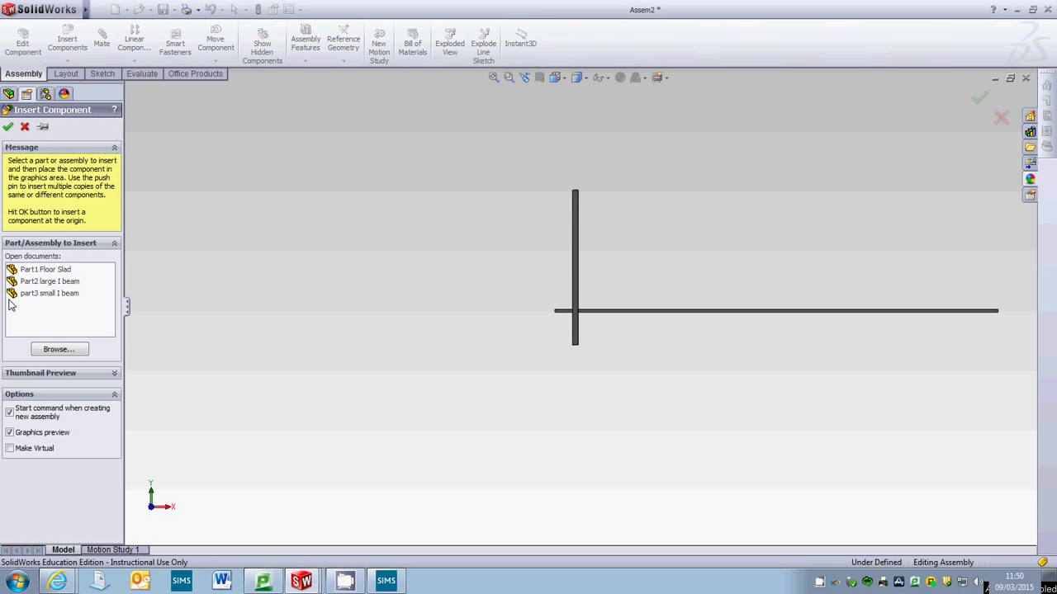
mouse_move(50, 282)
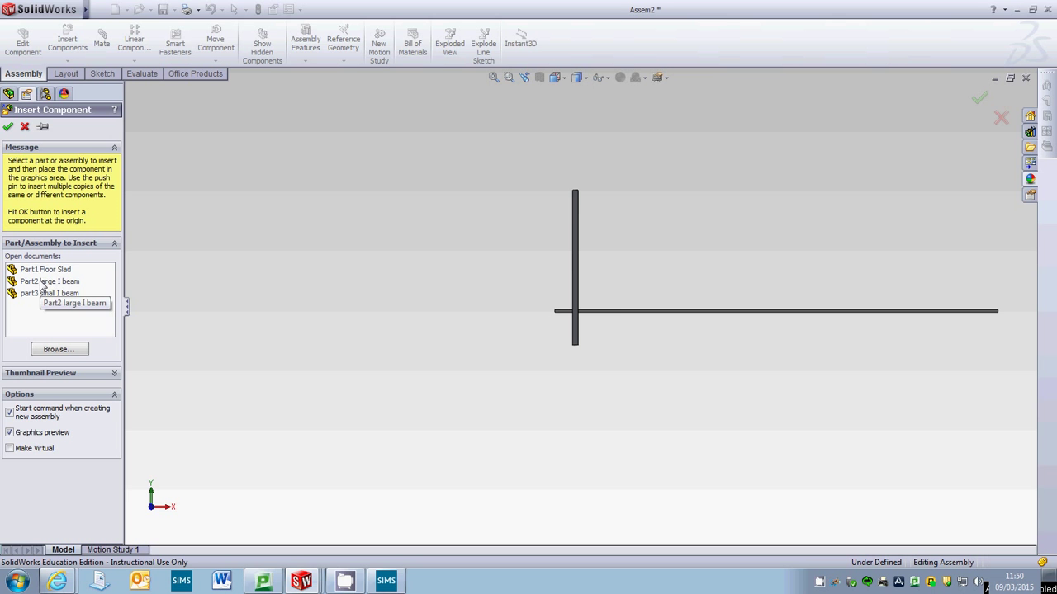
left_click(49, 280)
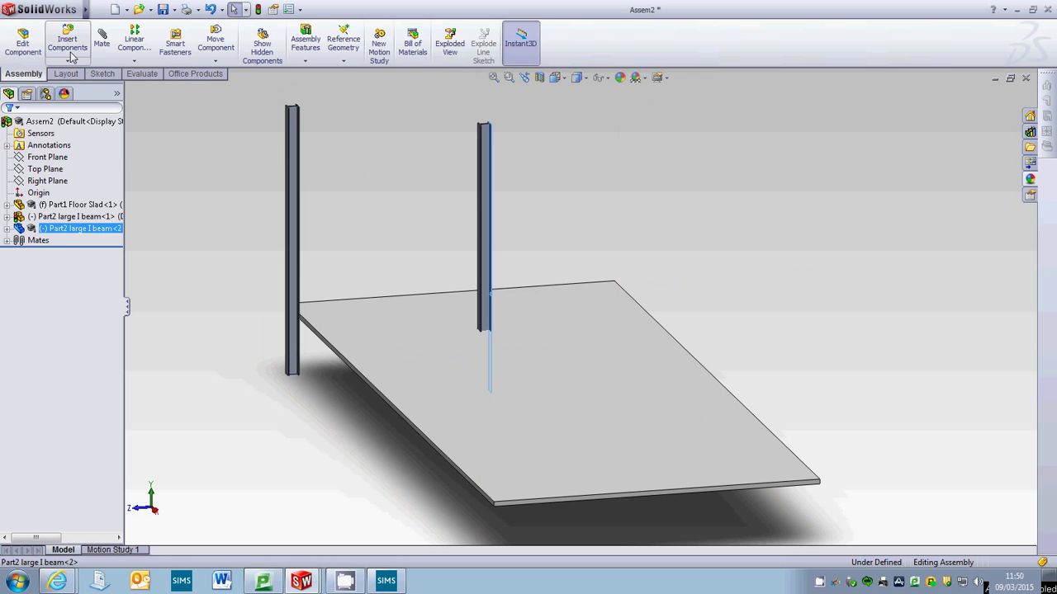
Mate the second I-beam coincident to the floor slab's edge face
left_click(101, 40)
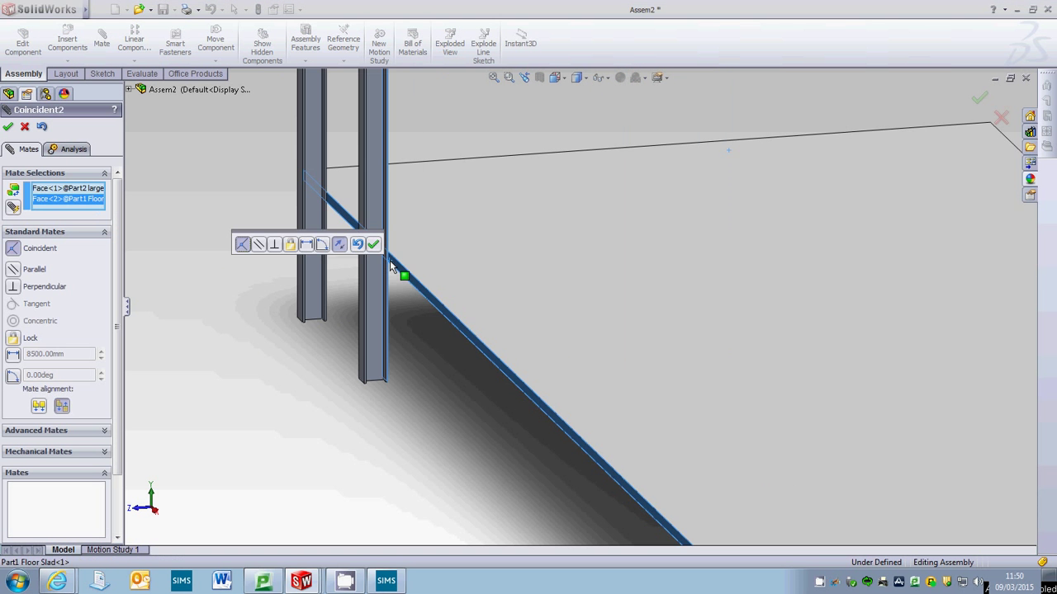
left_click(372, 243)
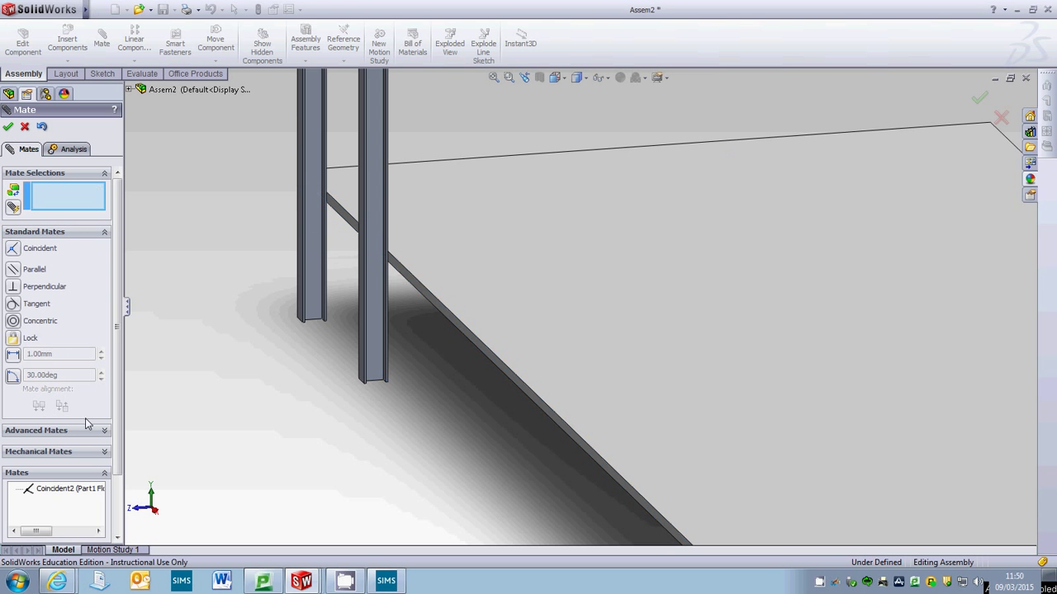
left_click(8, 126)
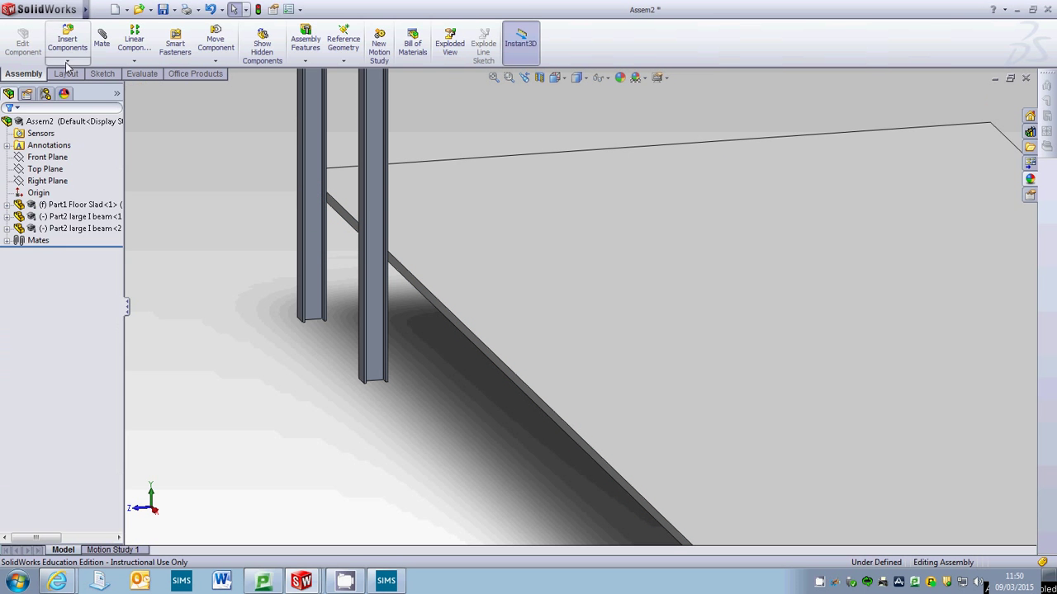
Insert a third large I-beam and mate its face coincident to the slab face
left_click(67, 38)
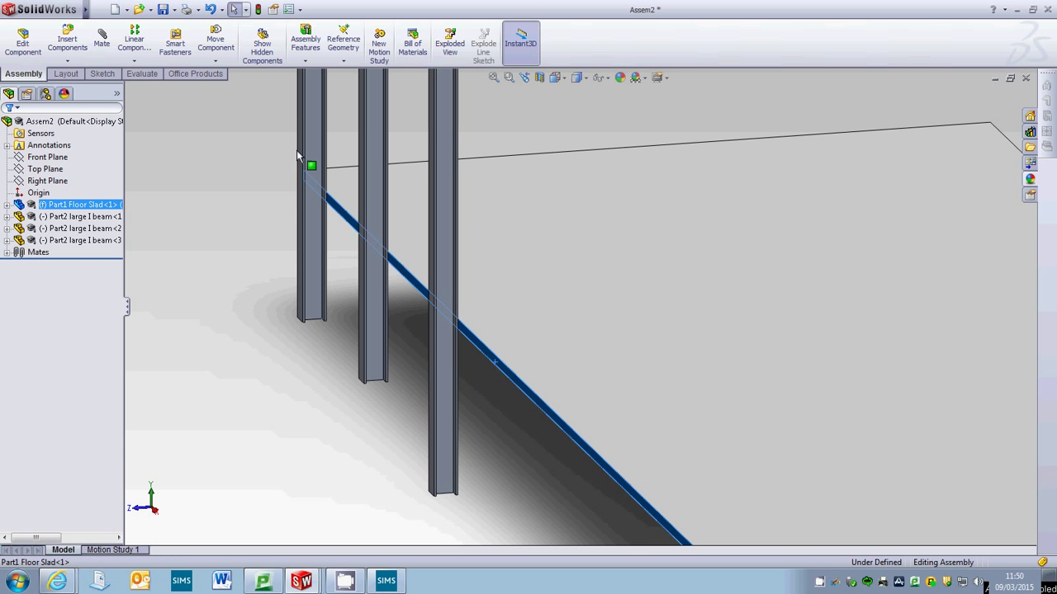
left_click(129, 42)
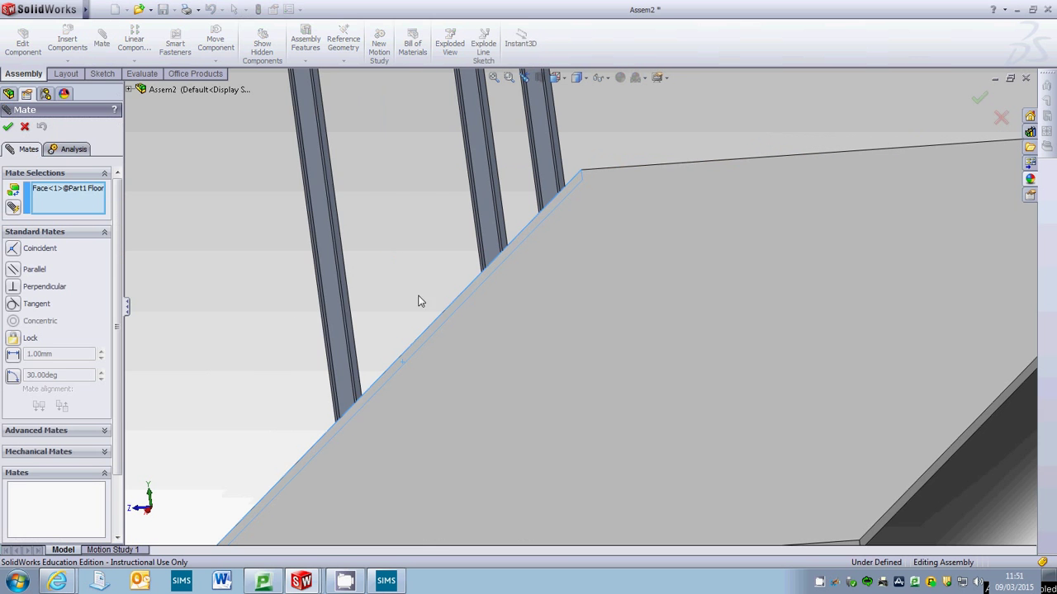
left_click(346, 297)
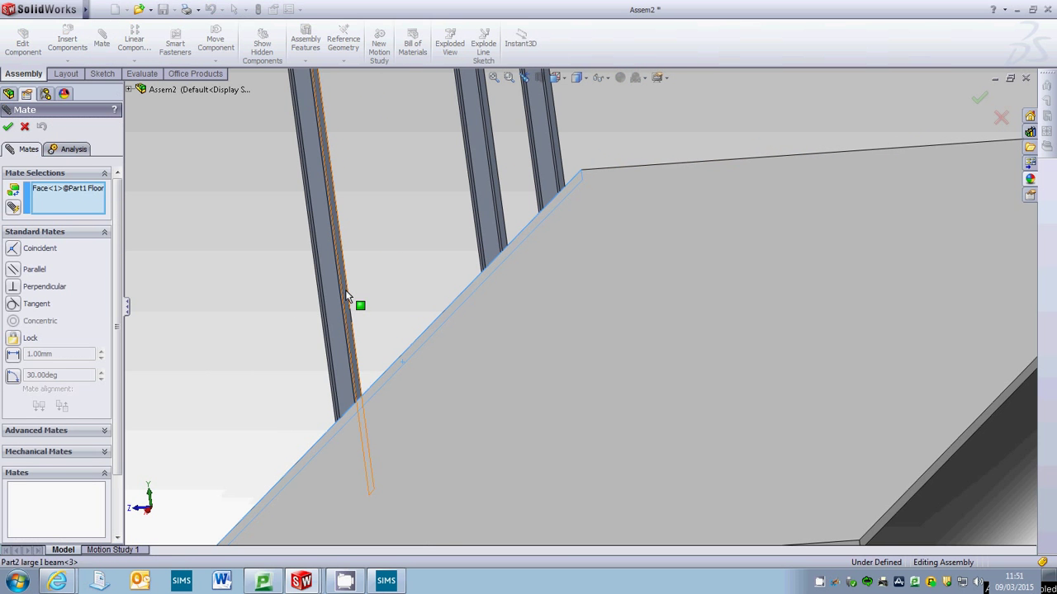
left_click(359, 305)
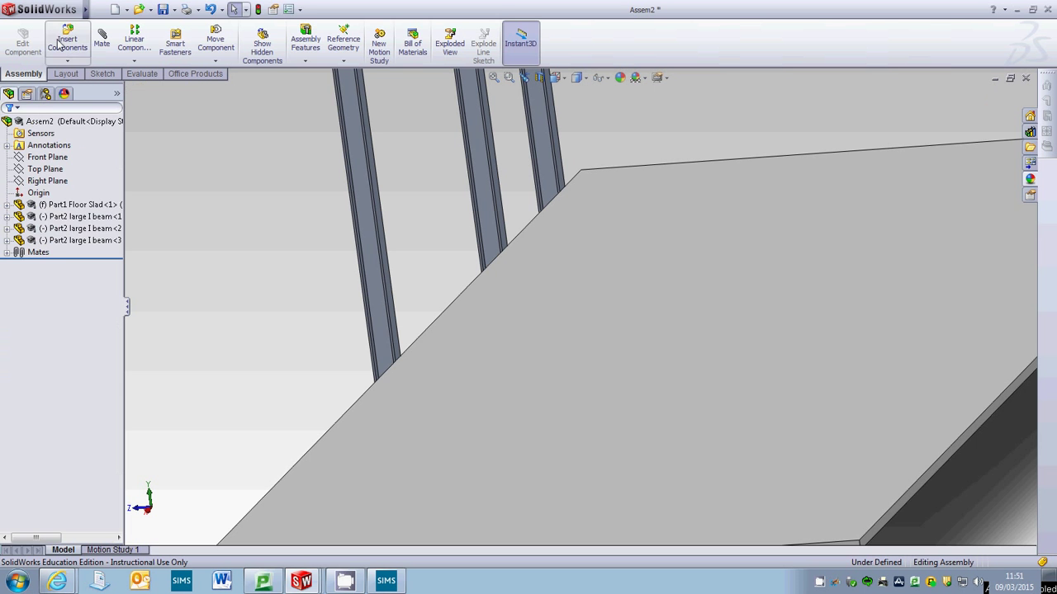
left_click(67, 37)
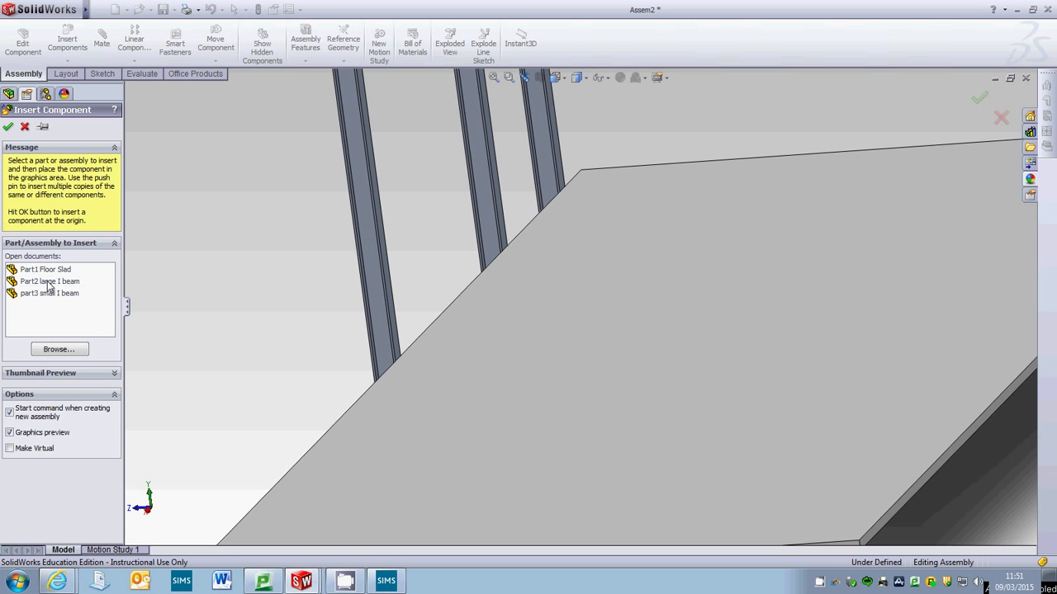
Insert a fourth Part2 large I beam and mate it coincident to the slab edge face
left_click(50, 281)
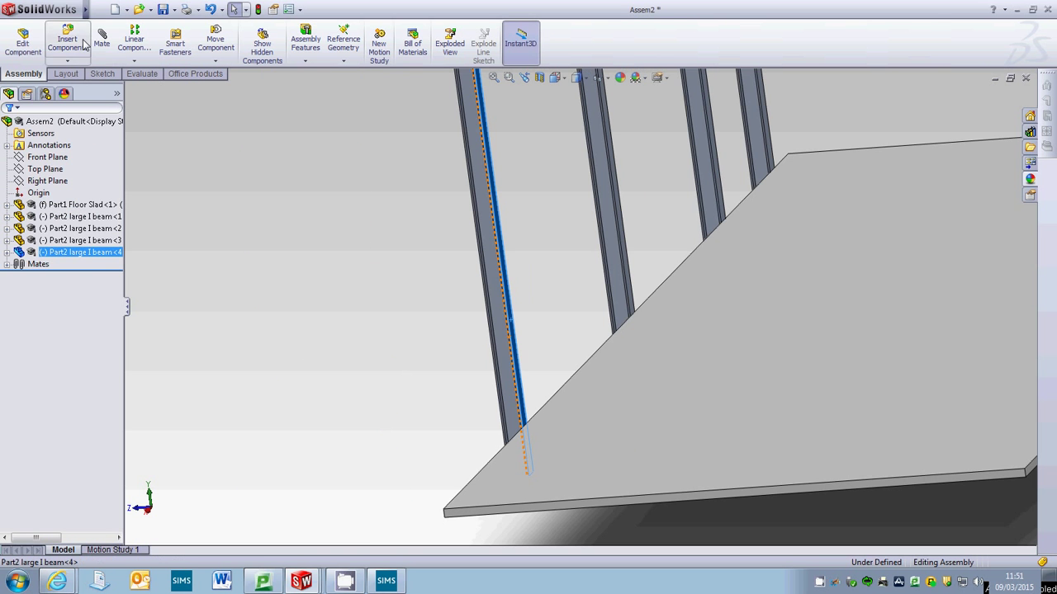
left_click(106, 43)
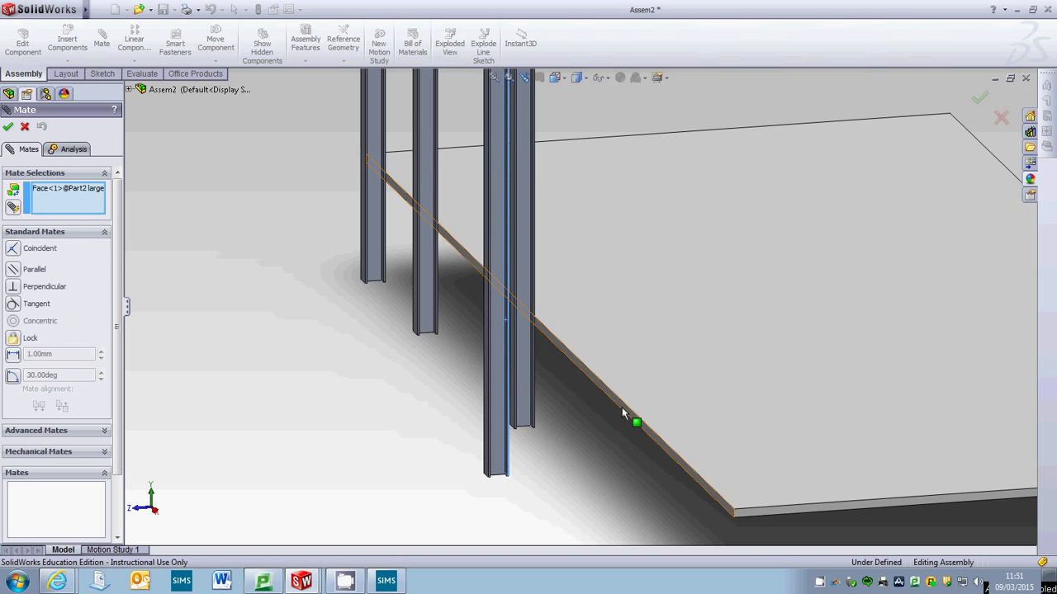
left_click(636, 425)
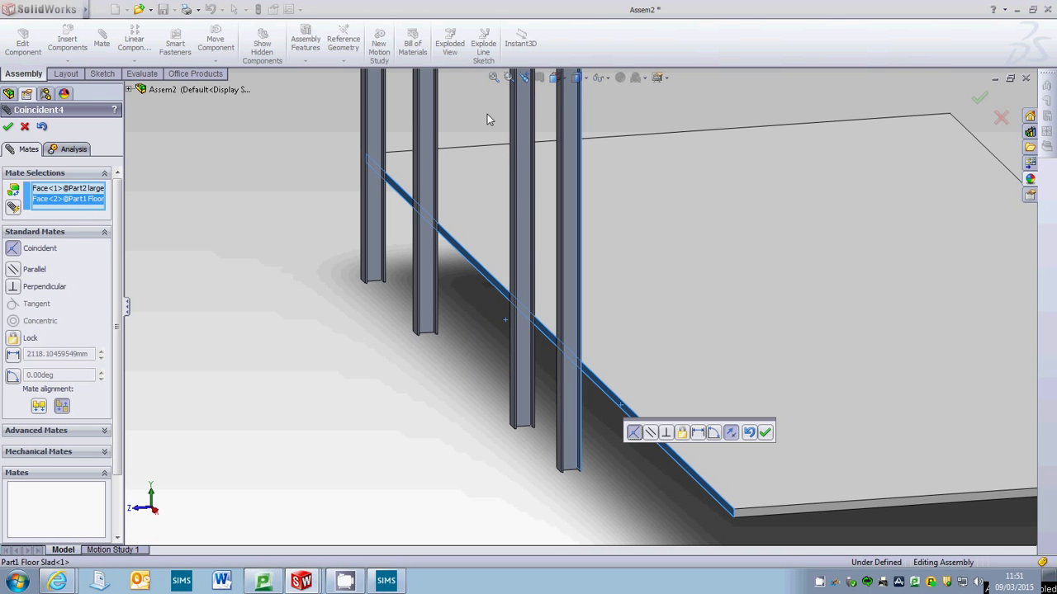
left_click(557, 76)
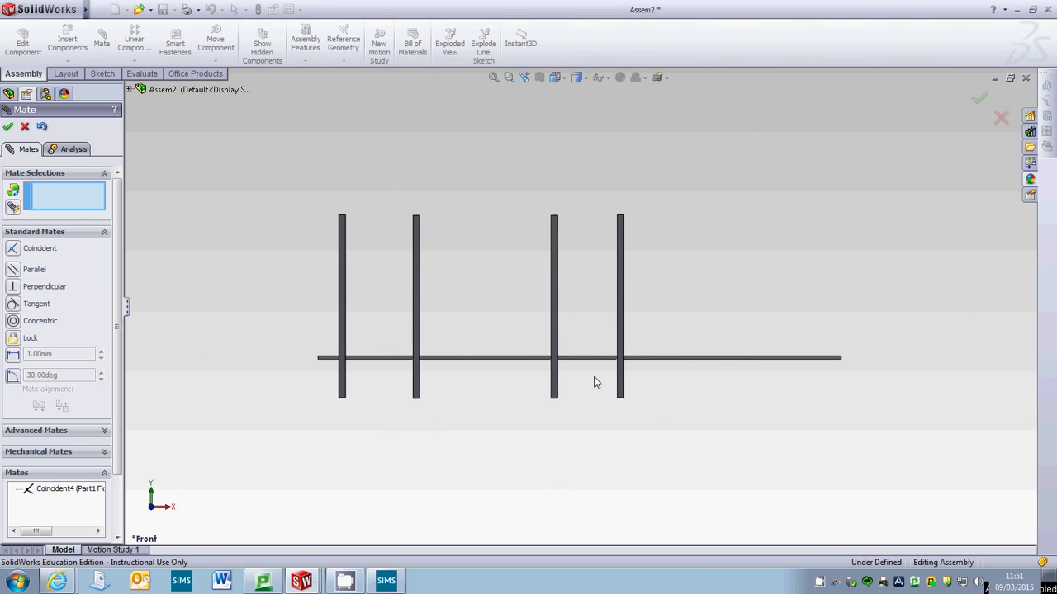
mouse_move(604, 332)
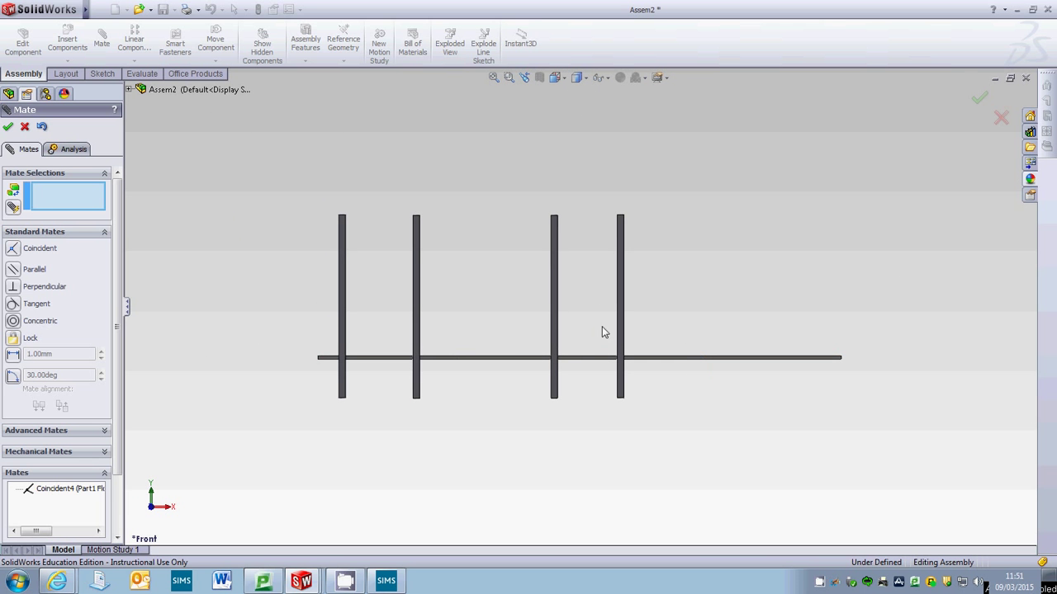
Free-drag the fourth, third and second beams along the slab to even the spacing
left_click(215, 41)
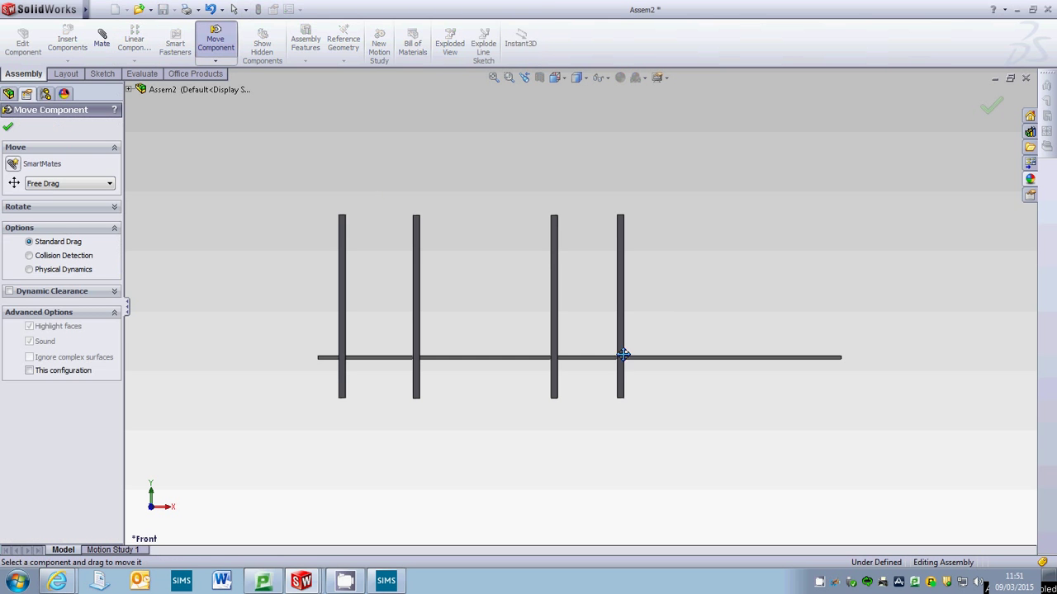
left_click_drag(621, 354, 822, 349)
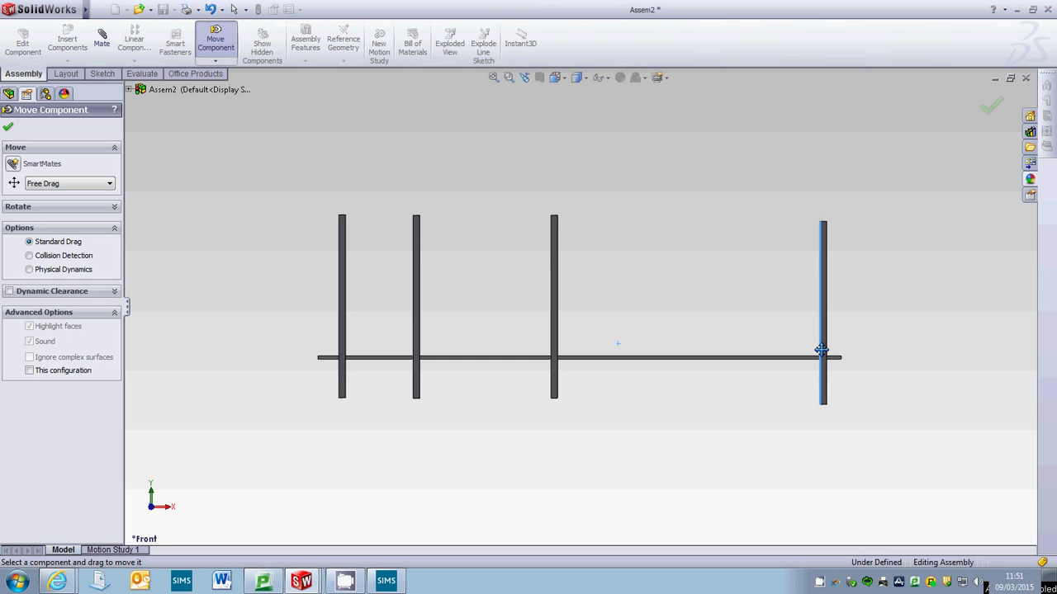
left_click_drag(823, 351, 815, 351)
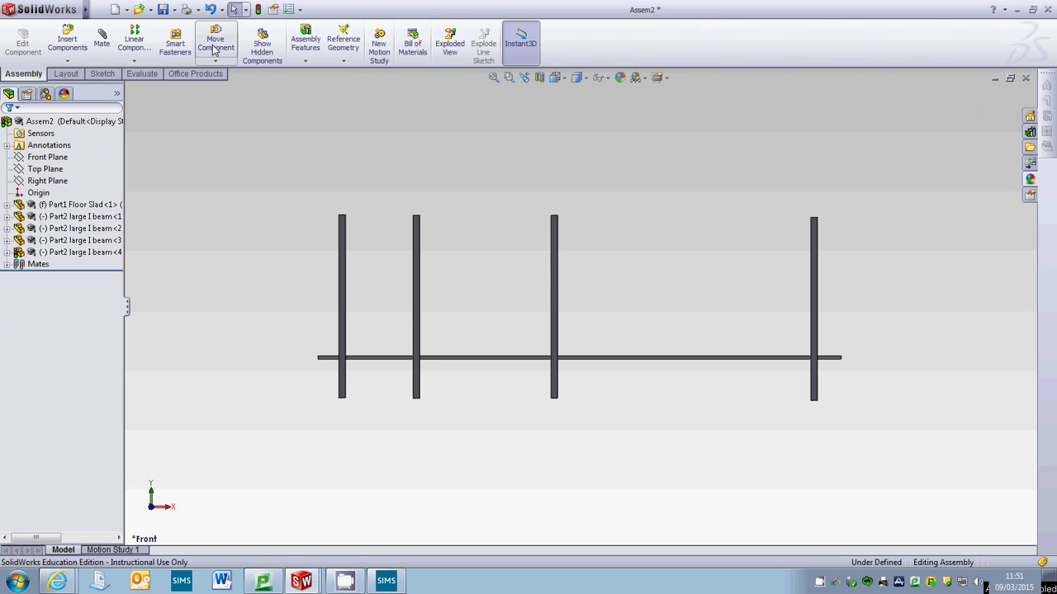
left_click(215, 42)
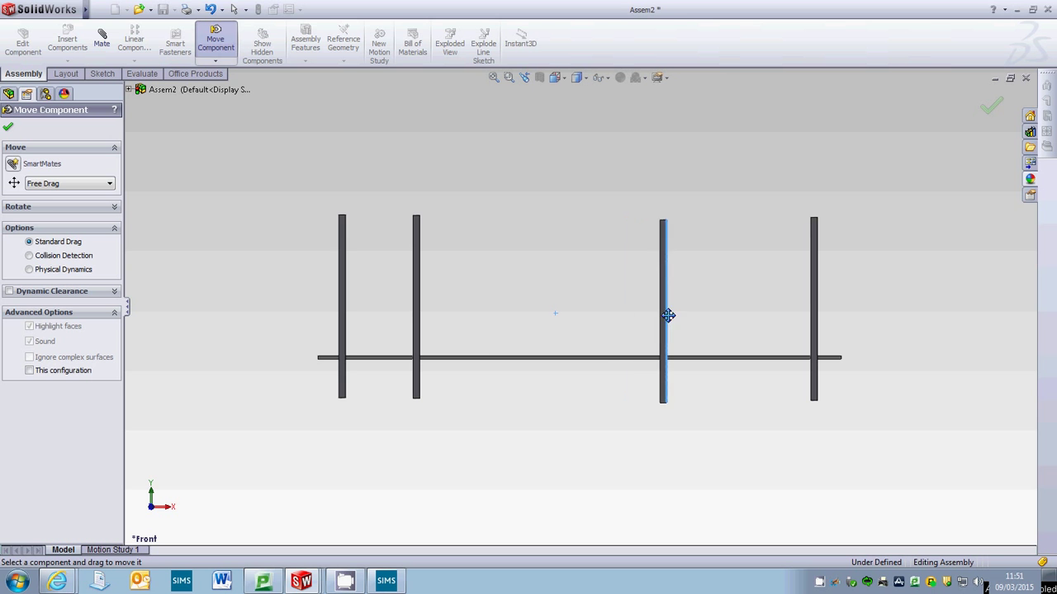
left_click_drag(667, 315, 653, 315)
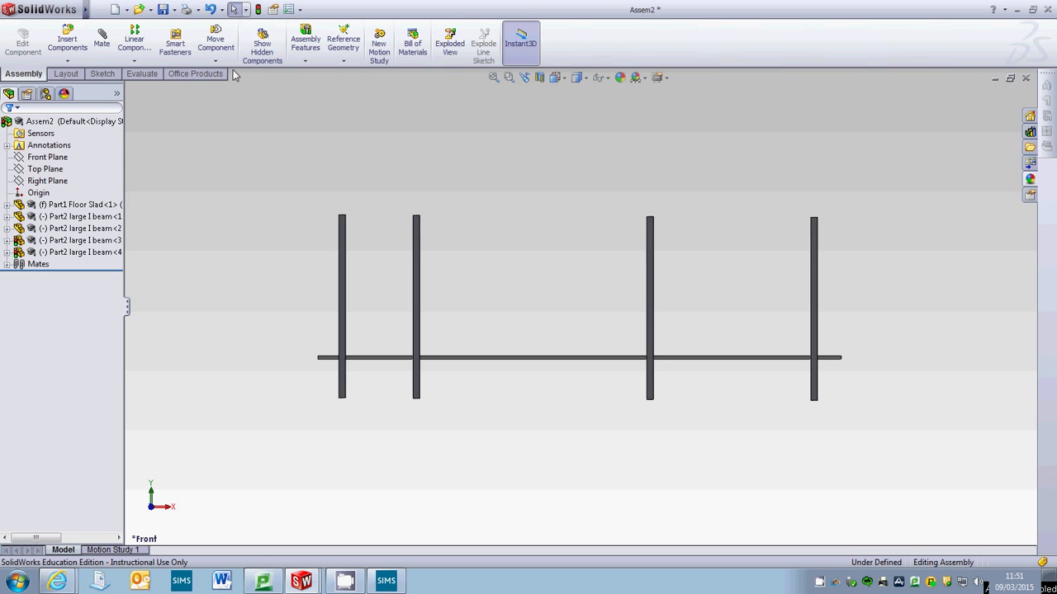
left_click(215, 40)
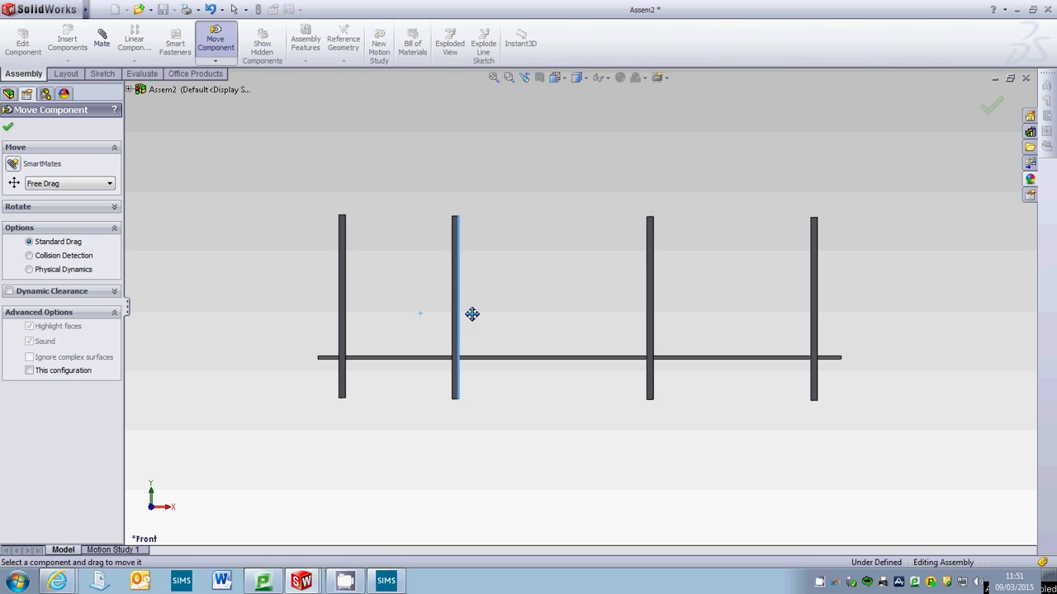
left_click_drag(455, 314, 489, 314)
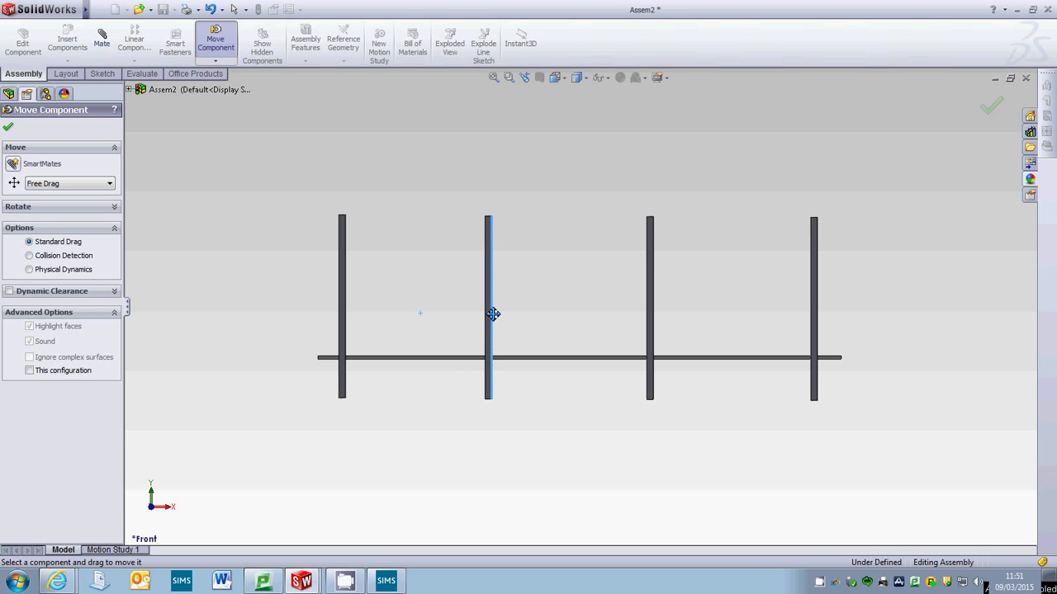
mouse_move(582, 109)
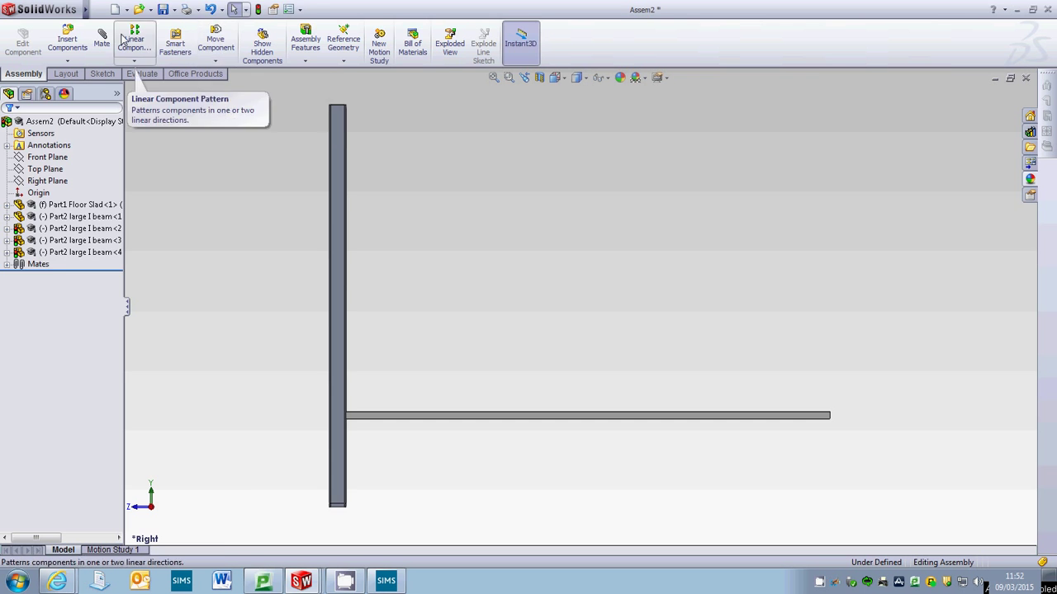
In Right view, nudge a beam's vertical position against the slab with Move Component
left_click(215, 41)
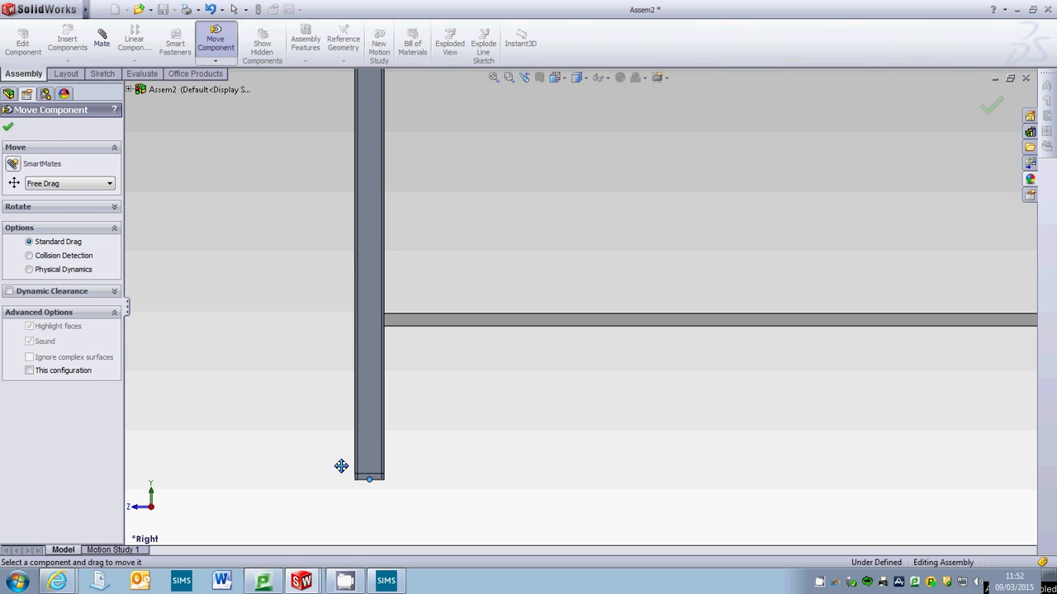
left_click(8, 130)
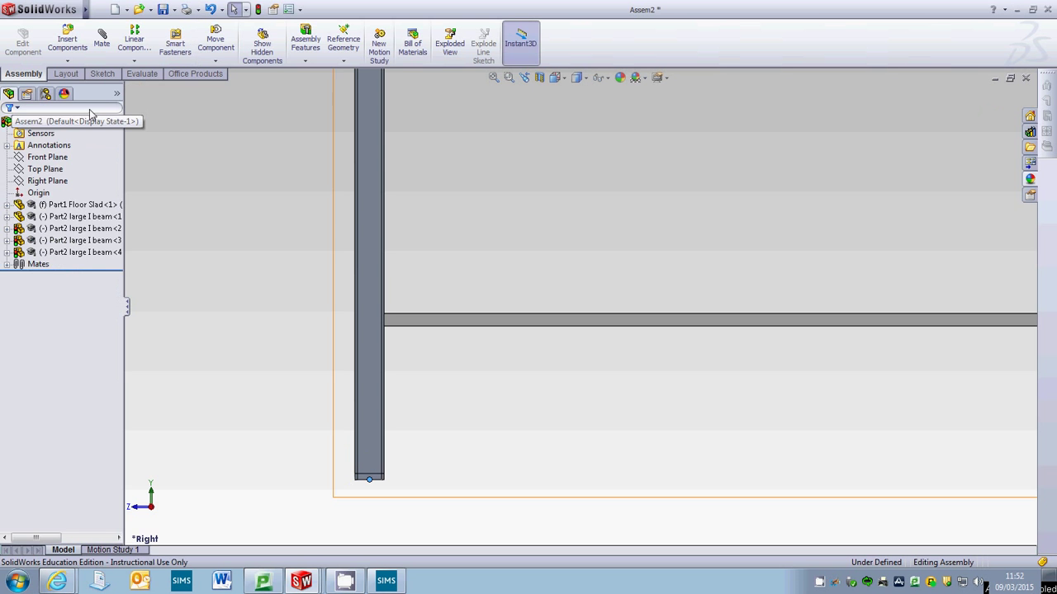
left_click(217, 39)
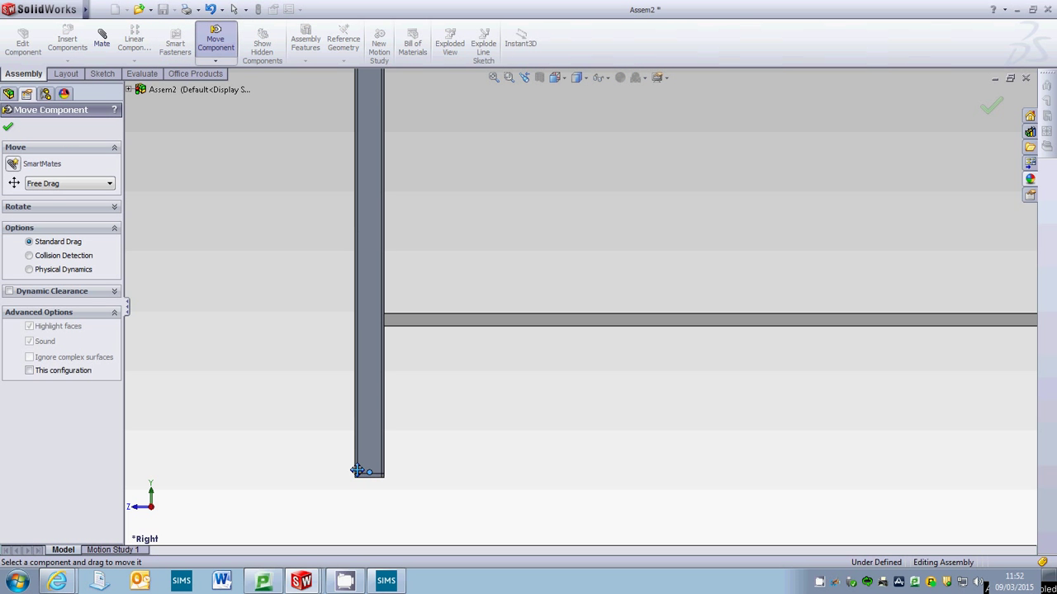
mouse_move(345, 463)
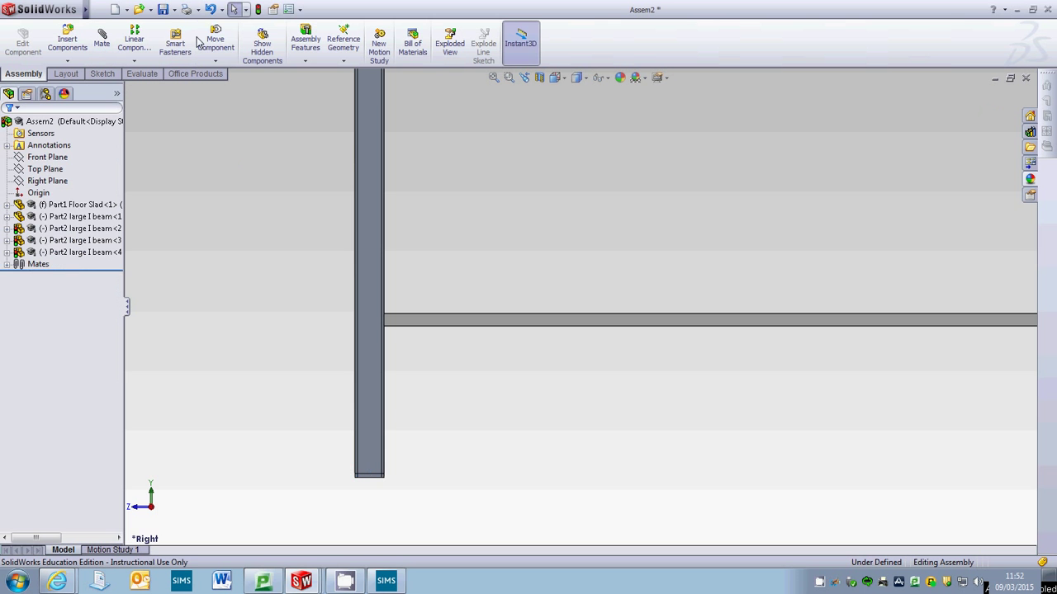
left_click(215, 42)
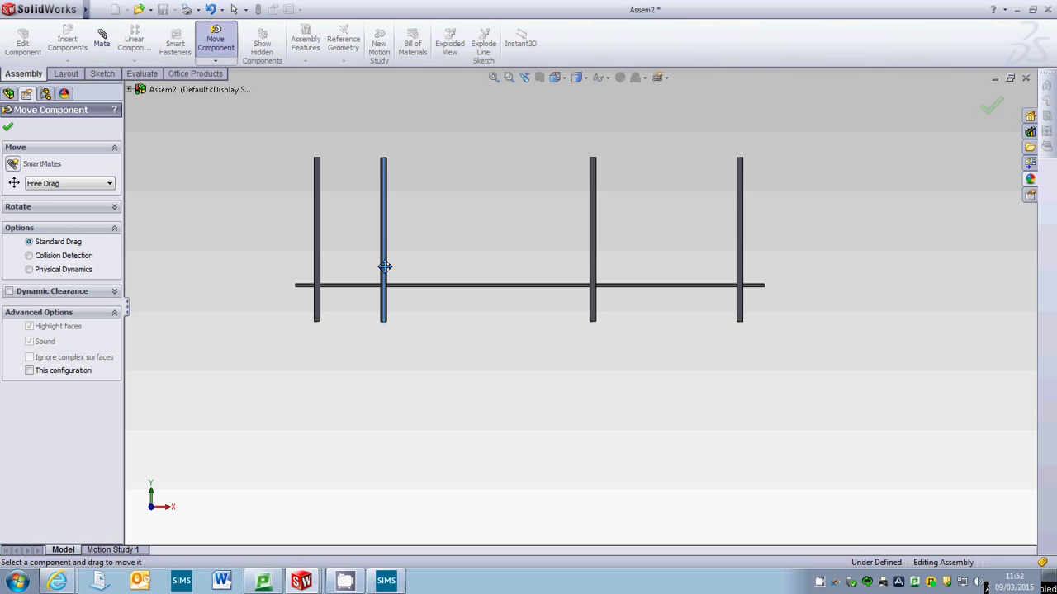
Drag the second beam right and the third beam left to space the four columns evenly
left_click_drag(383, 266, 423, 266)
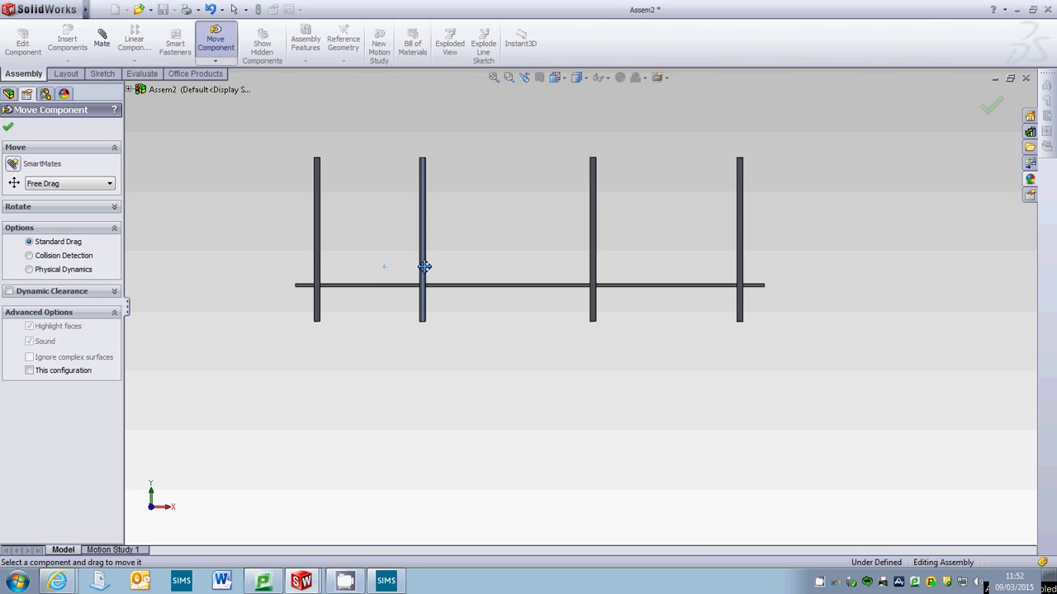
left_click_drag(422, 267, 430, 269)
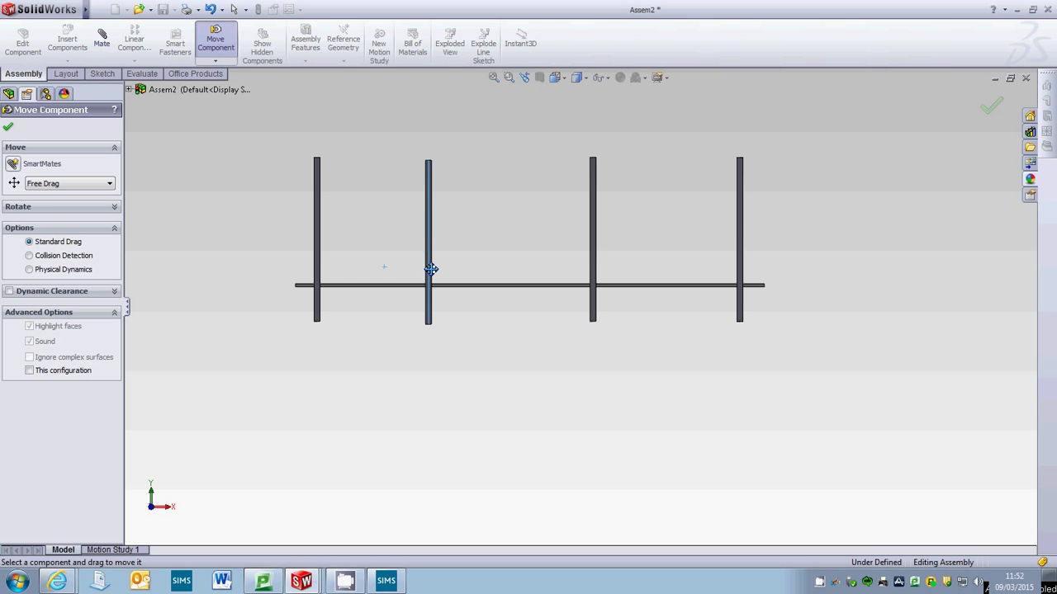
left_click_drag(428, 268, 448, 266)
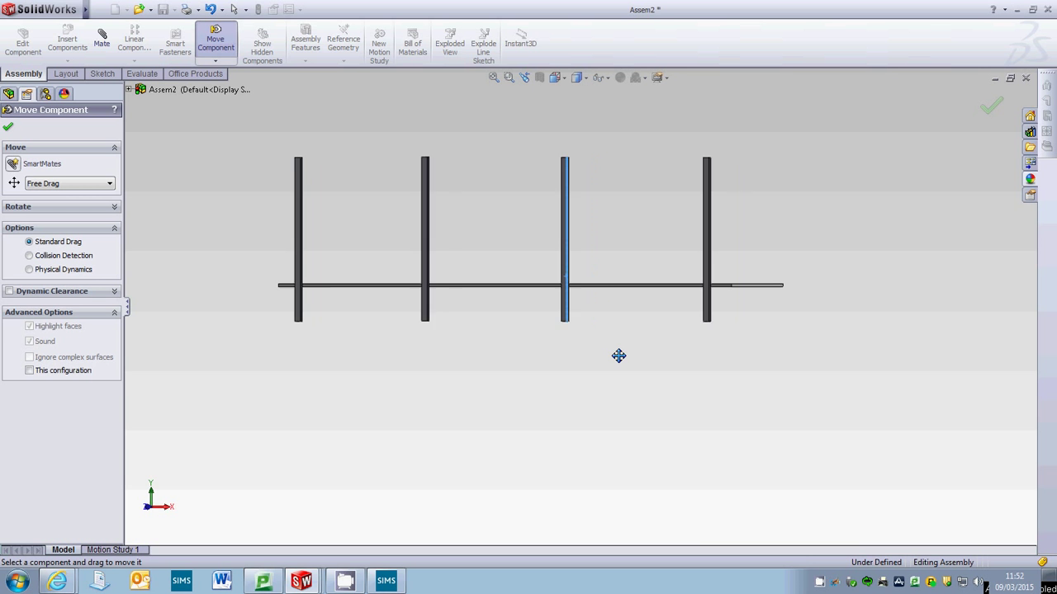
left_click_drag(618, 356, 544, 375)
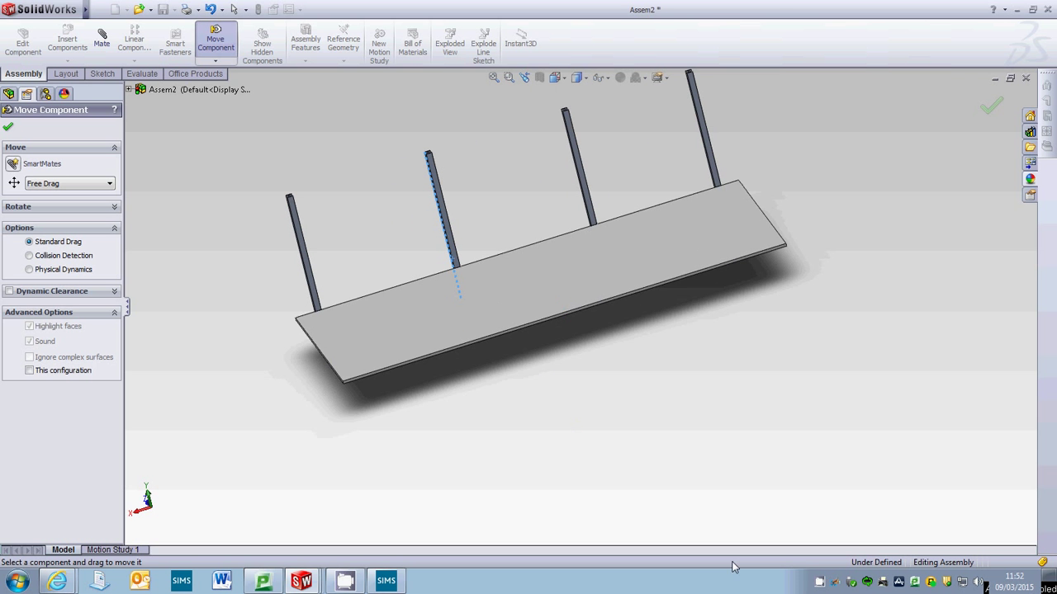
mouse_move(454, 217)
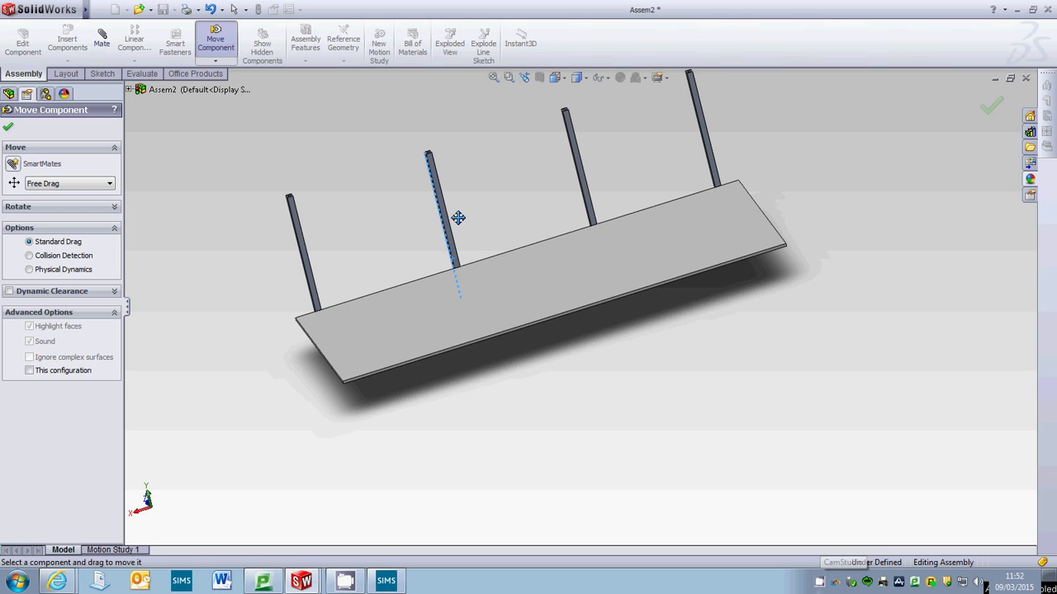